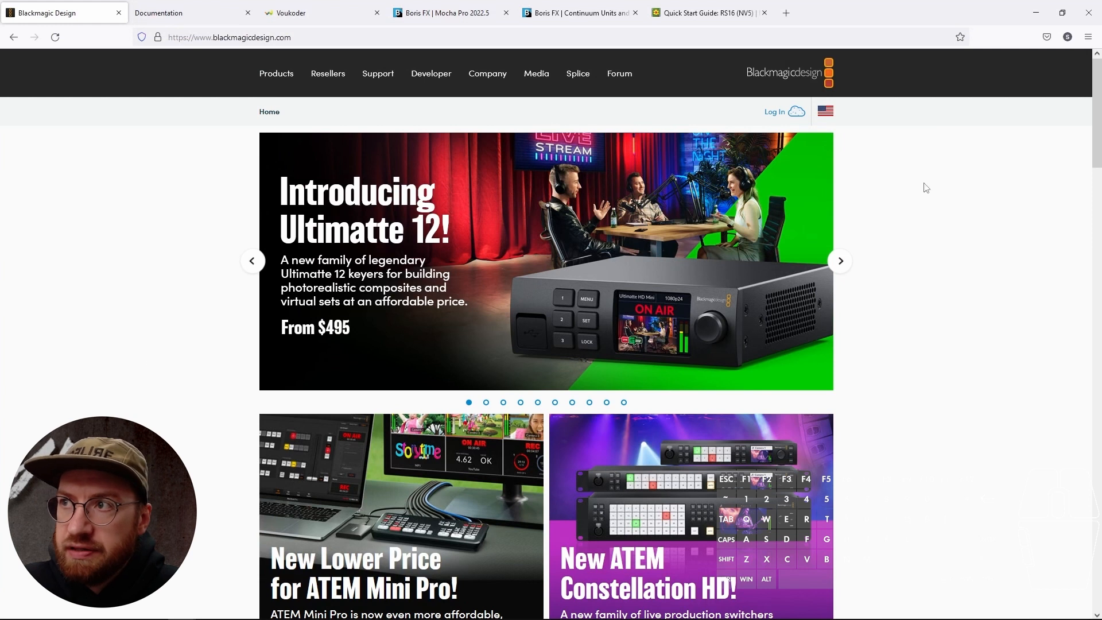
pyautogui.moveTo(217, 336)
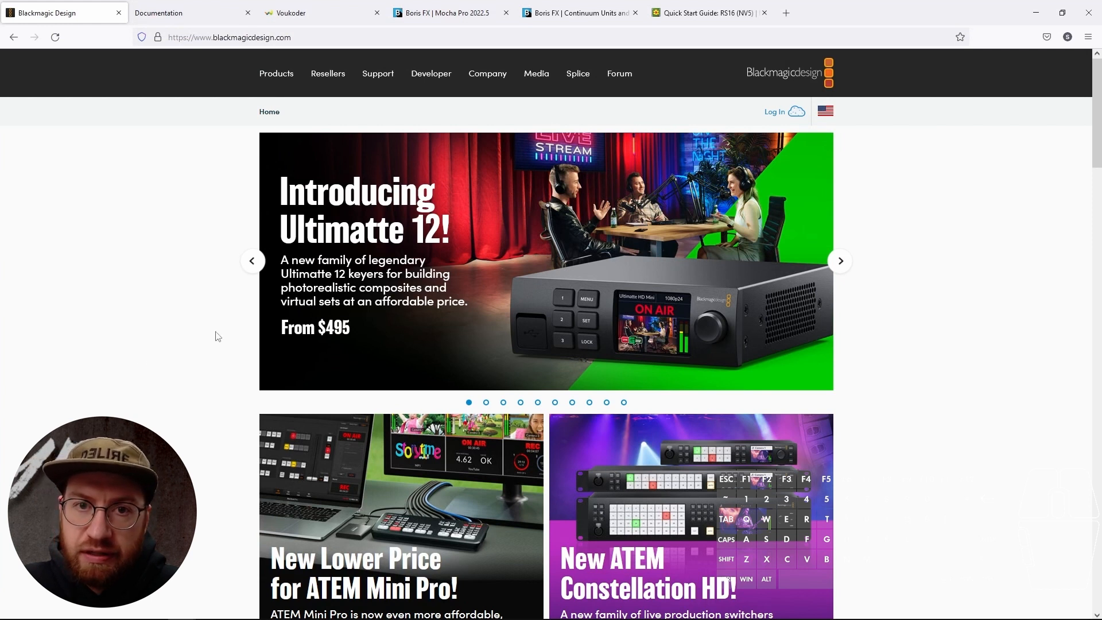
pyautogui.moveTo(238, 219)
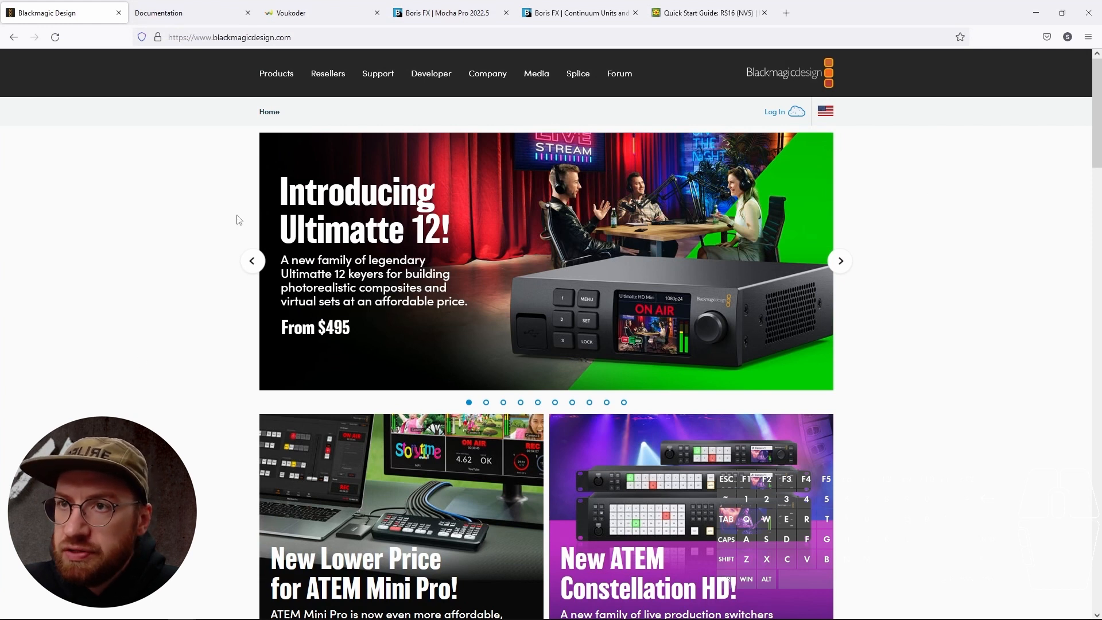
# Step: Open the Products overview page on blackmagicdesign.com
pyautogui.click(276, 73)
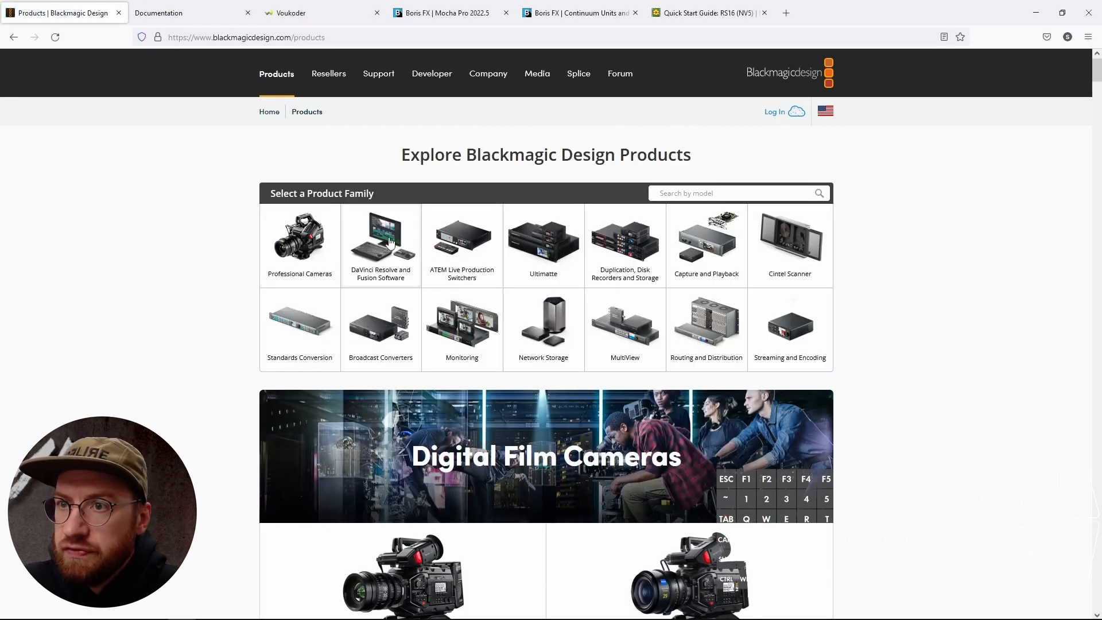
# Step: Scroll the product families down to the DaVinci Resolve and Fusion software listing
pyautogui.scroll(-3)
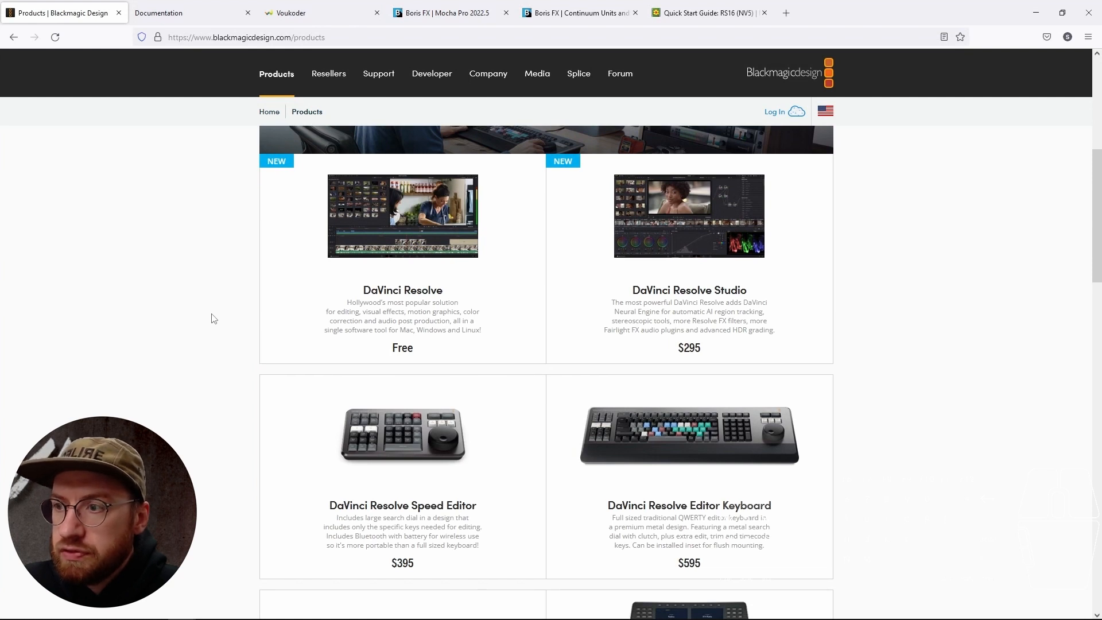
pyautogui.moveTo(382, 279)
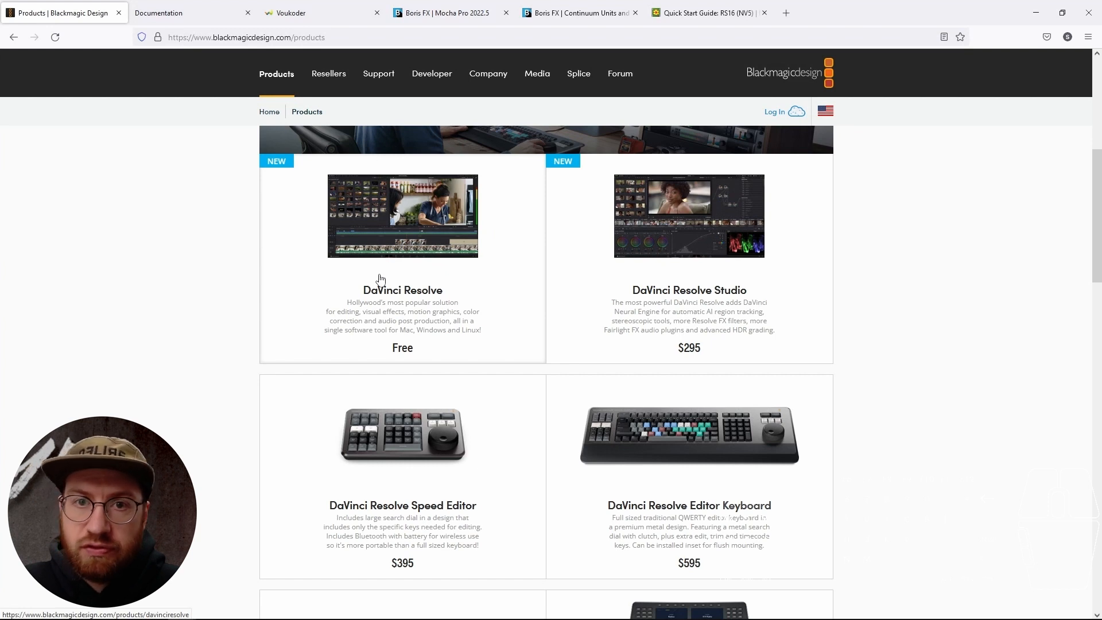
pyautogui.moveTo(462, 292)
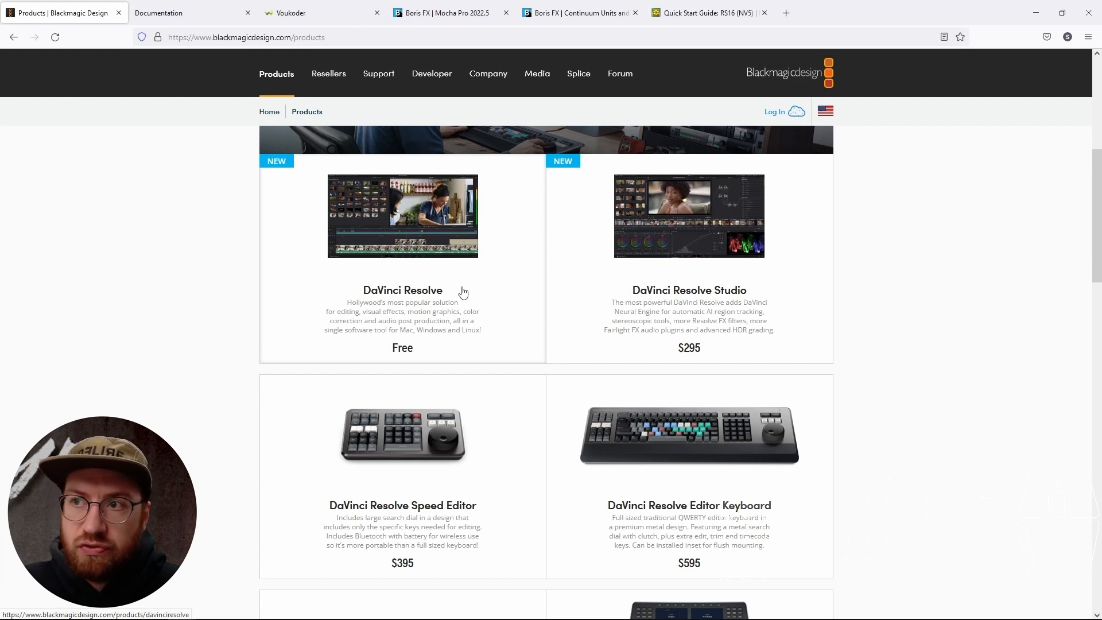
pyautogui.moveTo(726, 294)
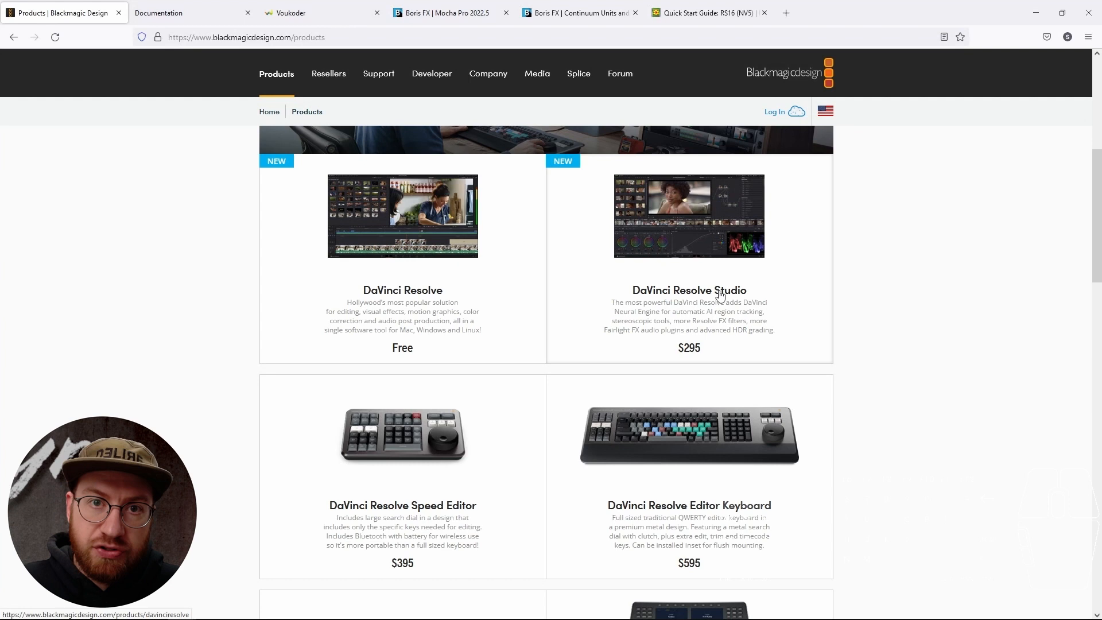
pyautogui.moveTo(756, 286)
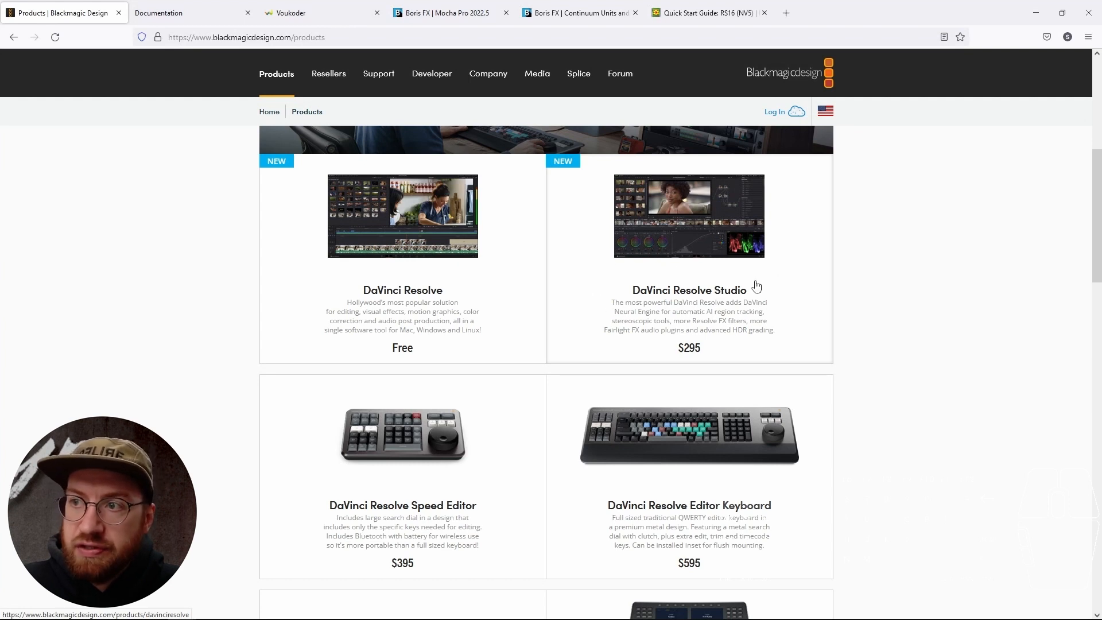
pyautogui.moveTo(744, 300)
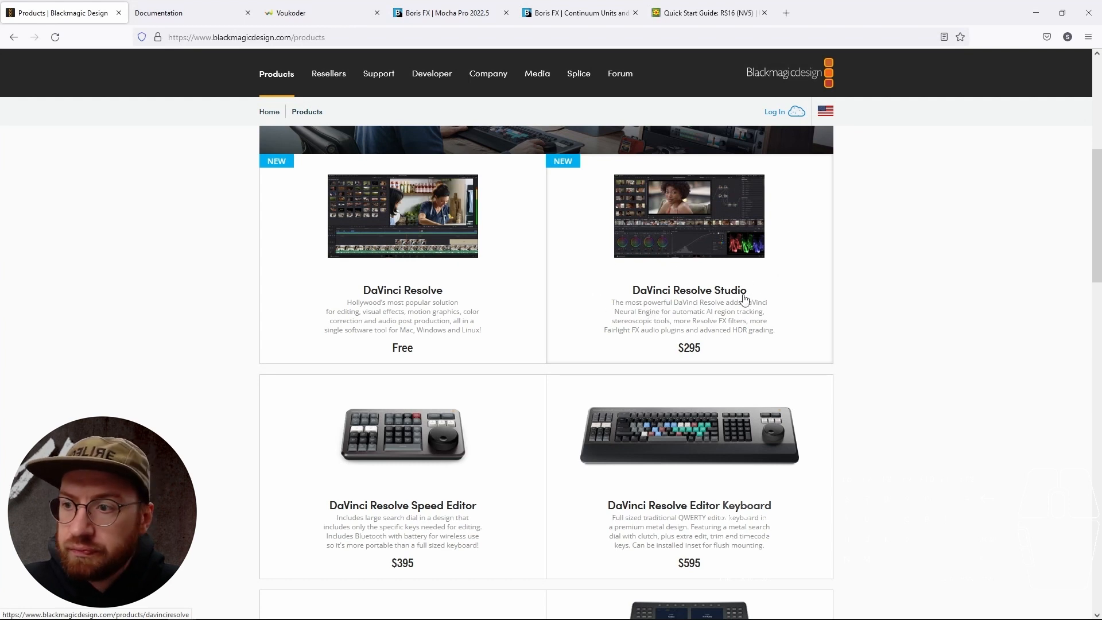
pyautogui.scroll(-3)
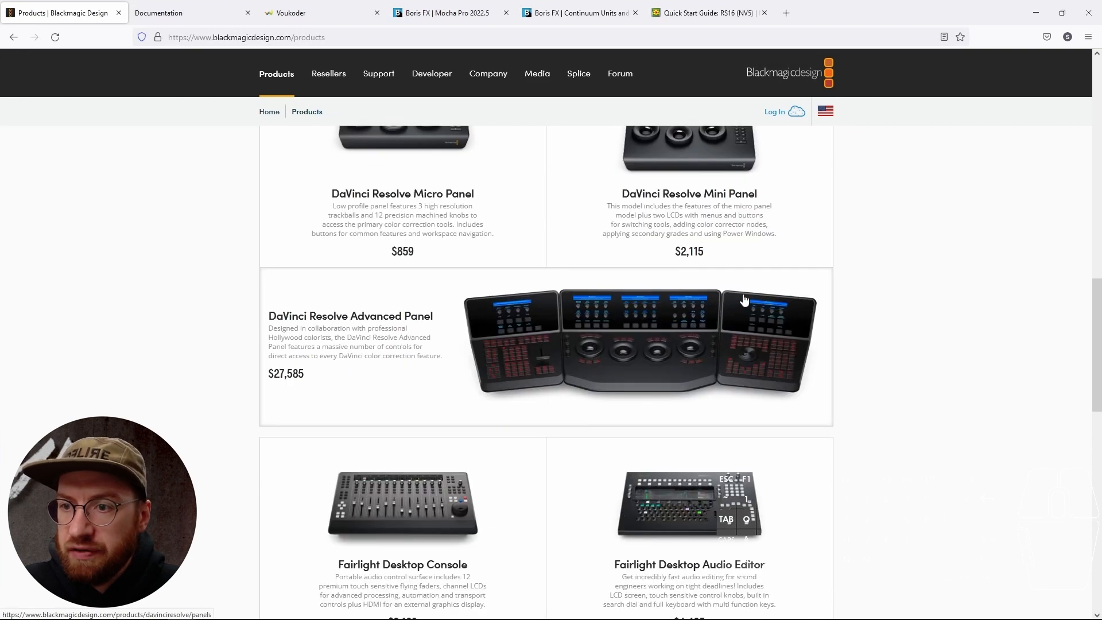
pyautogui.scroll(-3)
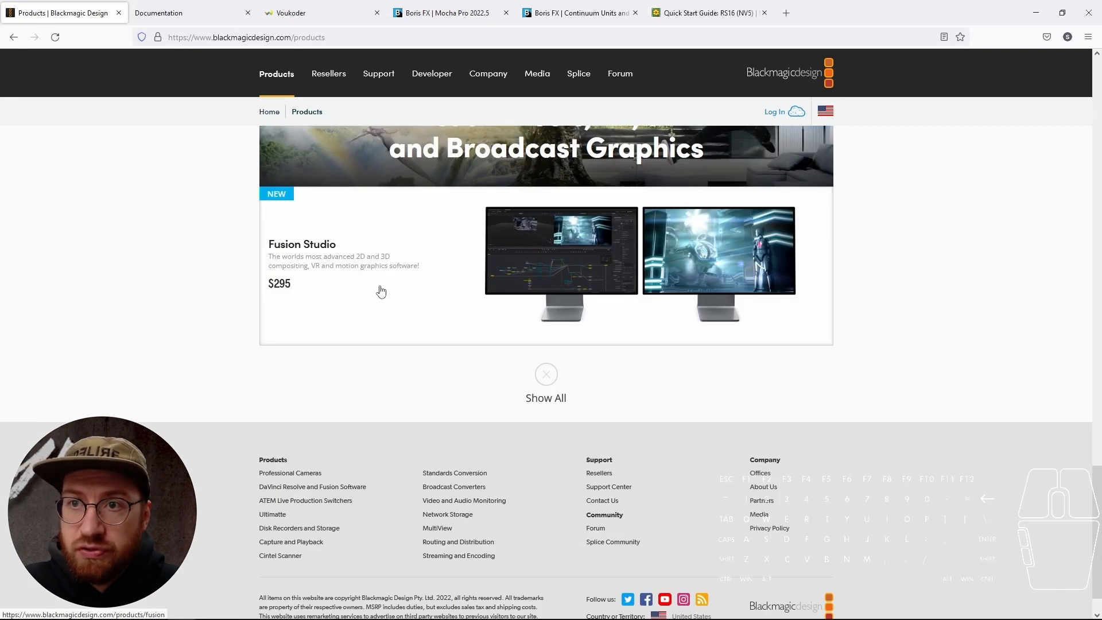
pyautogui.moveTo(747, 277)
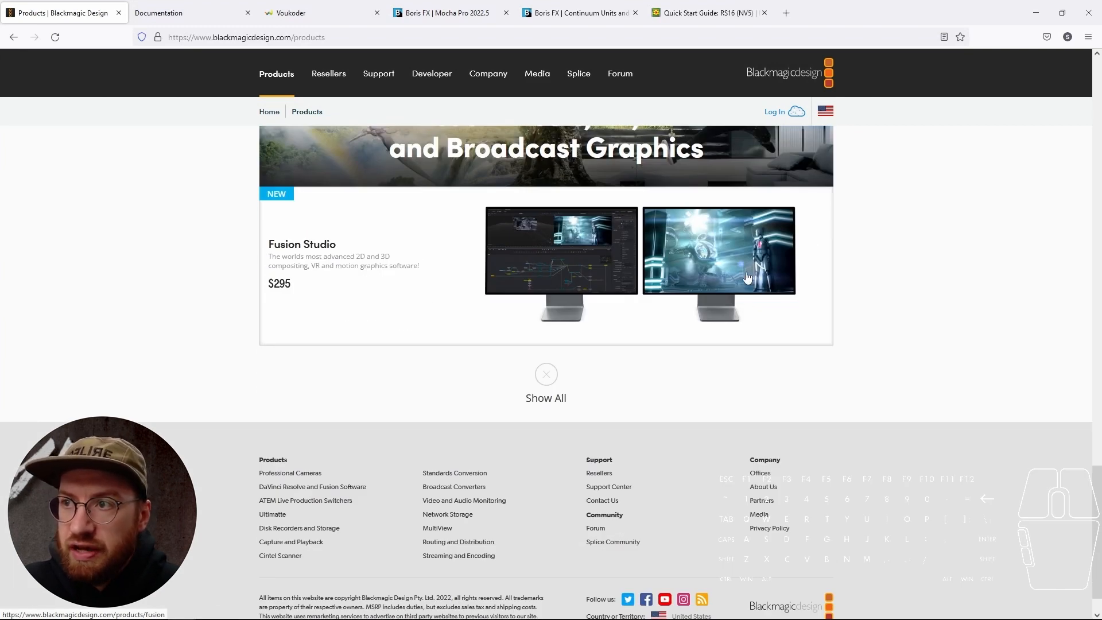
pyautogui.moveTo(497, 274)
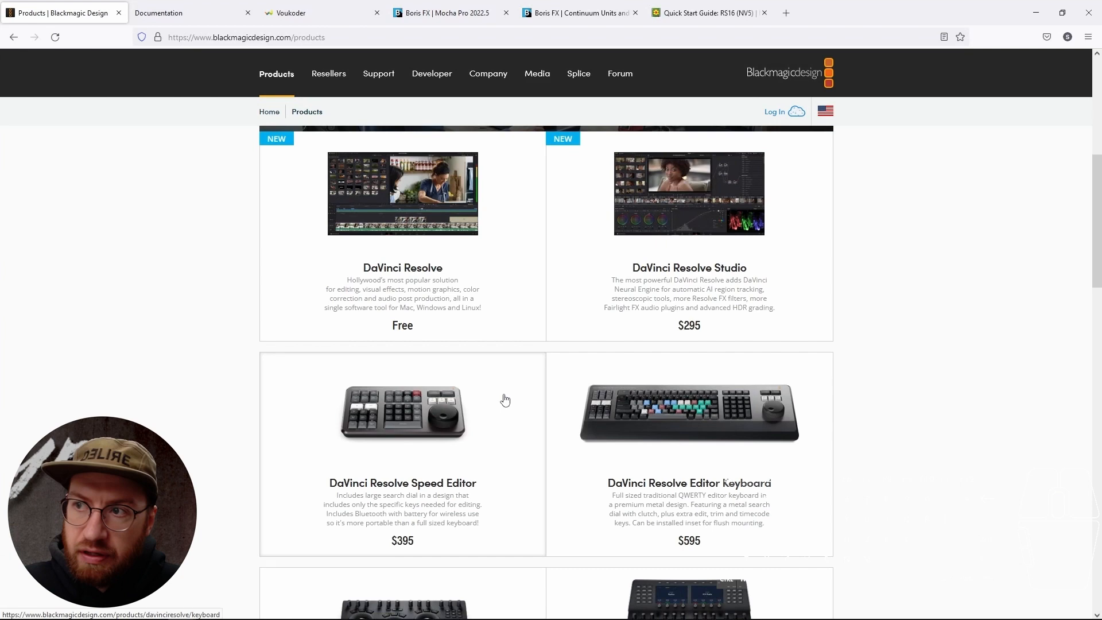
pyautogui.scroll(3)
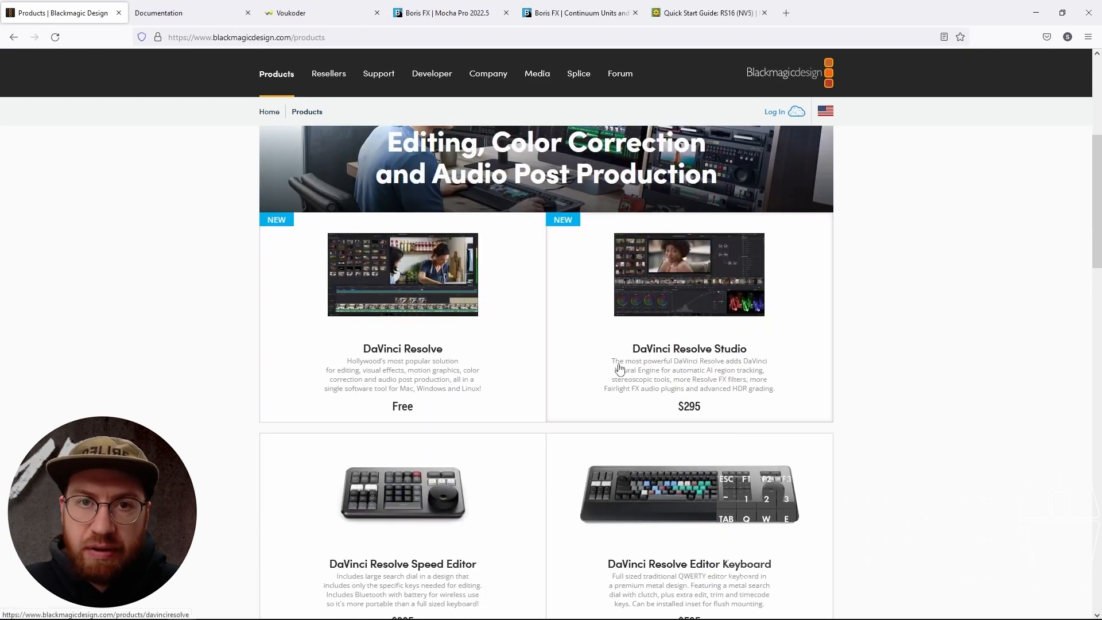
pyautogui.scroll(3)
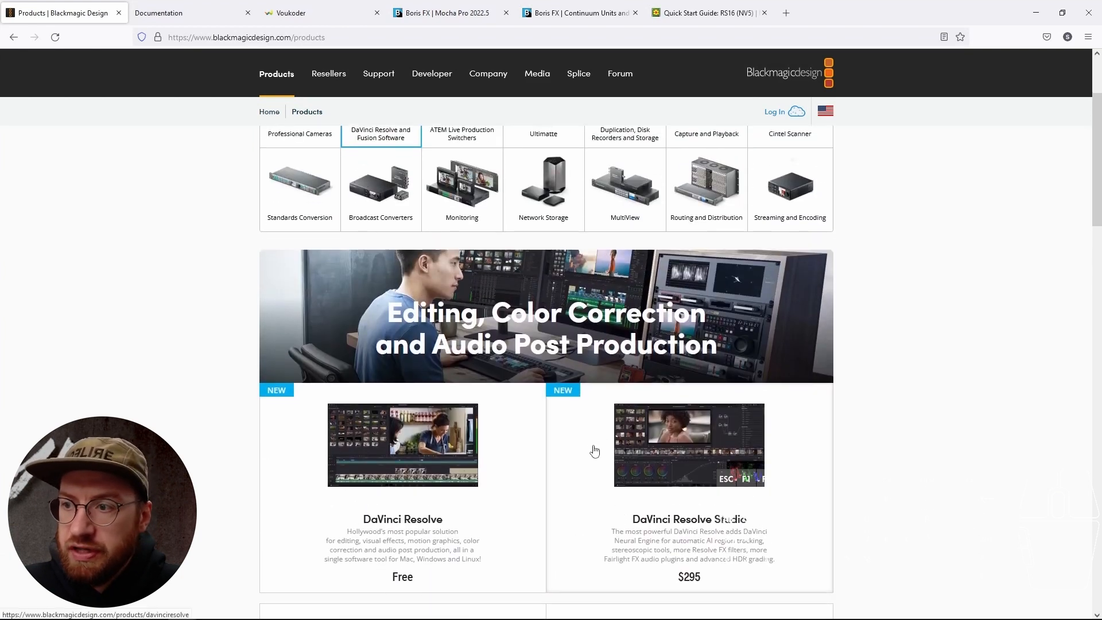
pyautogui.scroll(-3)
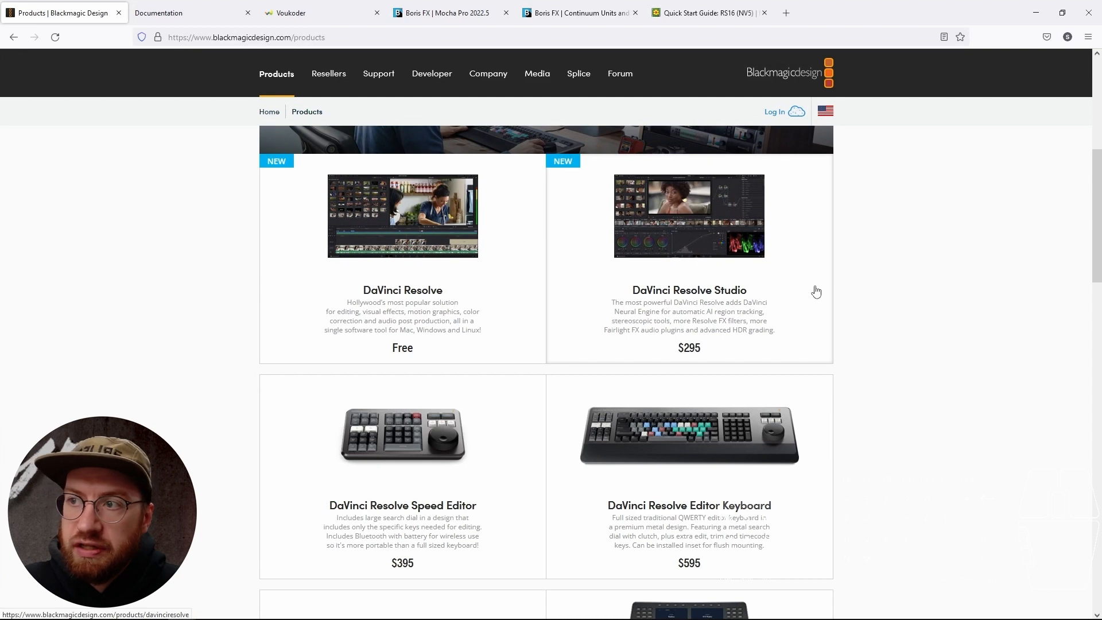
pyautogui.moveTo(664, 262)
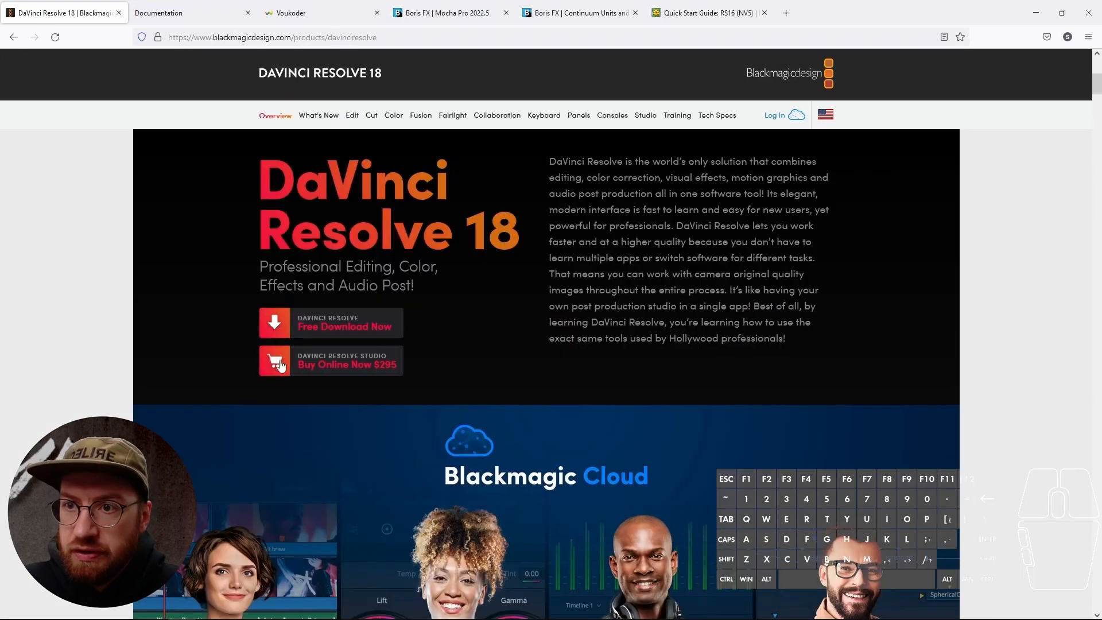
# Step: Minimize the browser to reveal the Windows desktop
pyautogui.click(331, 361)
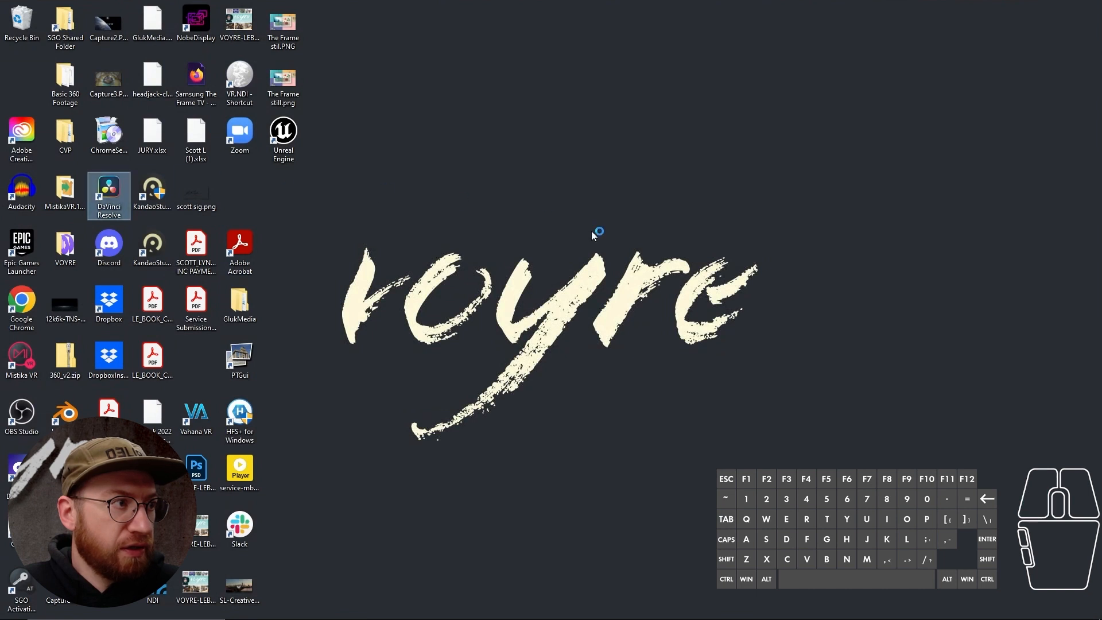
# Step: Launch DaVinci Resolve Studio 18 from its desktop shortcut
pyautogui.doubleClick(109, 194)
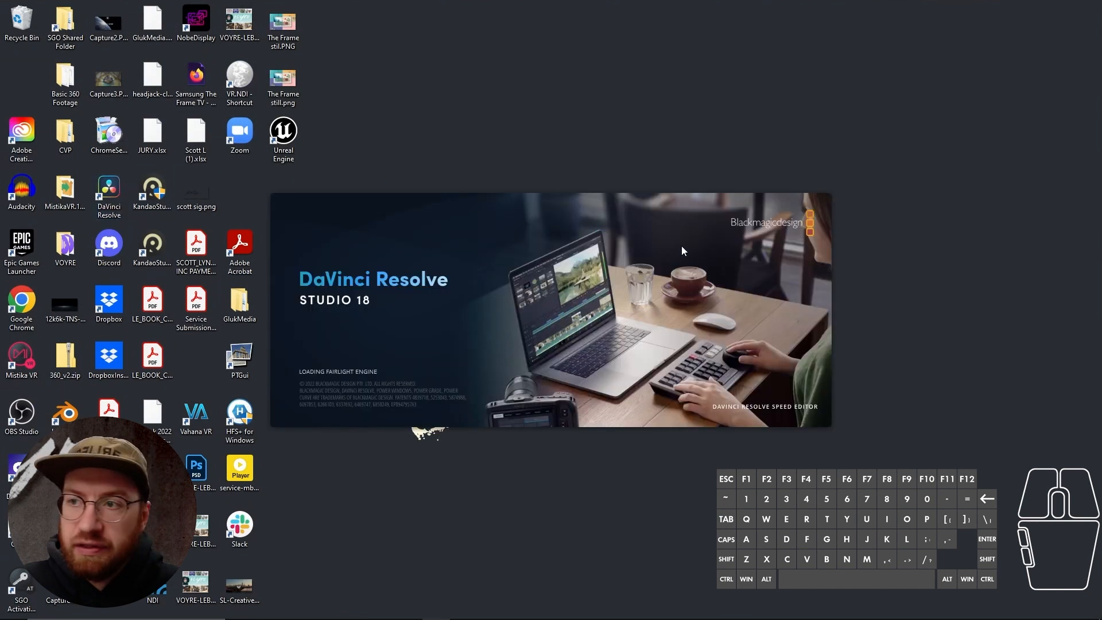
pyautogui.moveTo(731, 247)
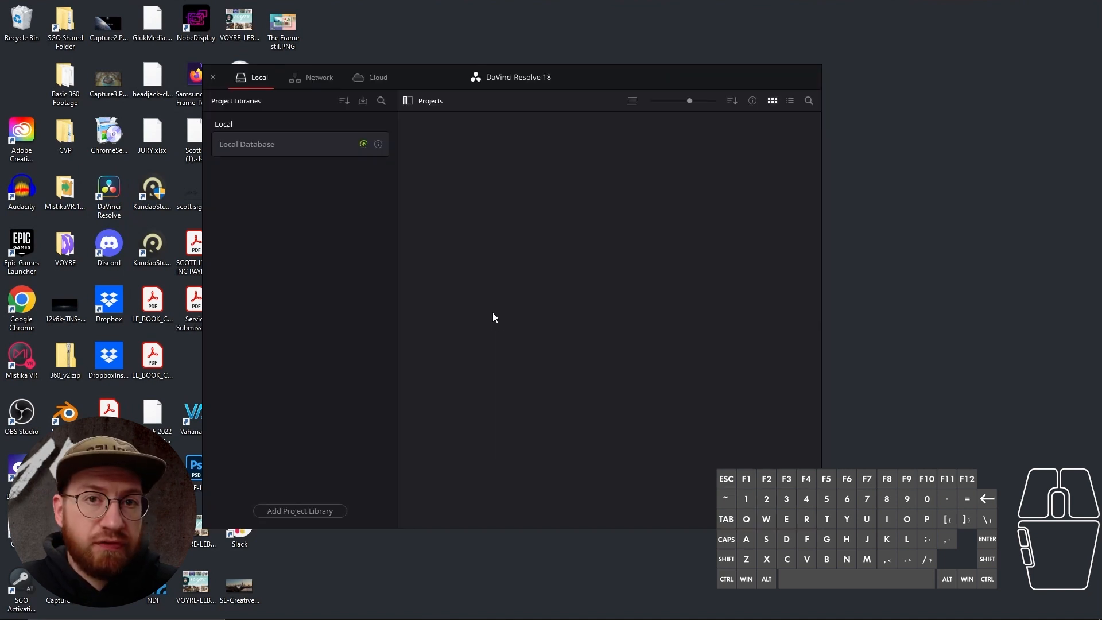
pyautogui.moveTo(305, 119)
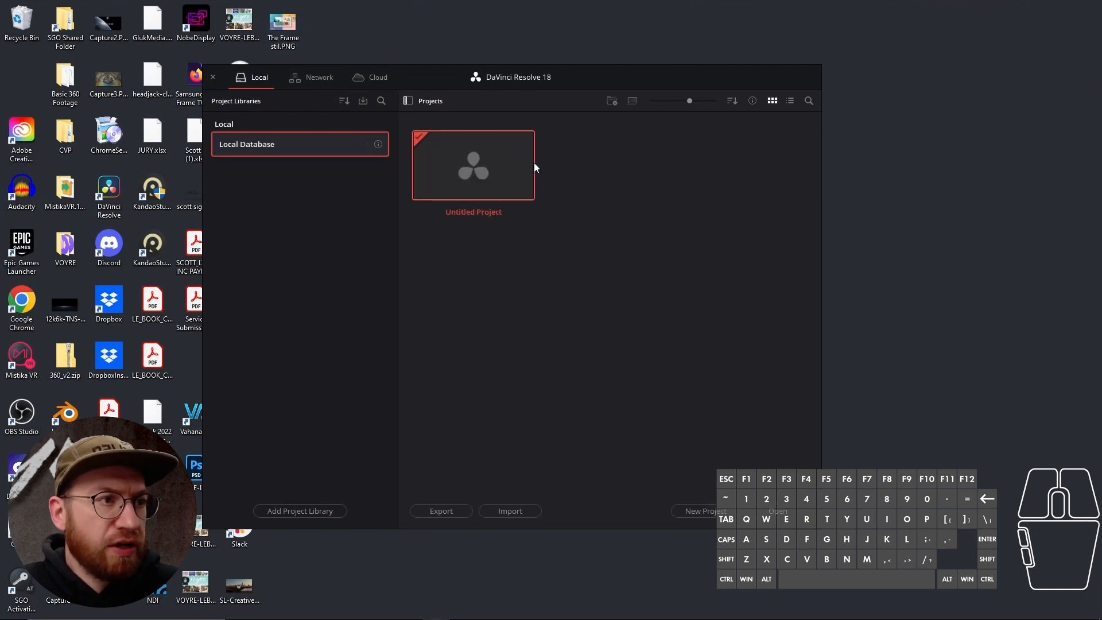
pyautogui.moveTo(628, 232)
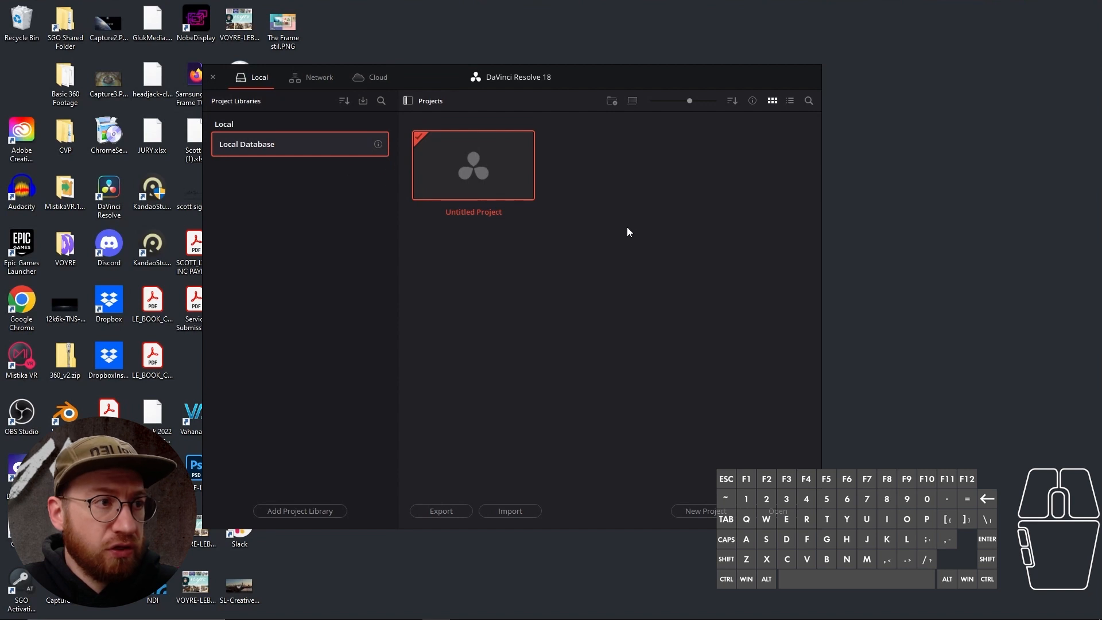
pyautogui.moveTo(705, 511)
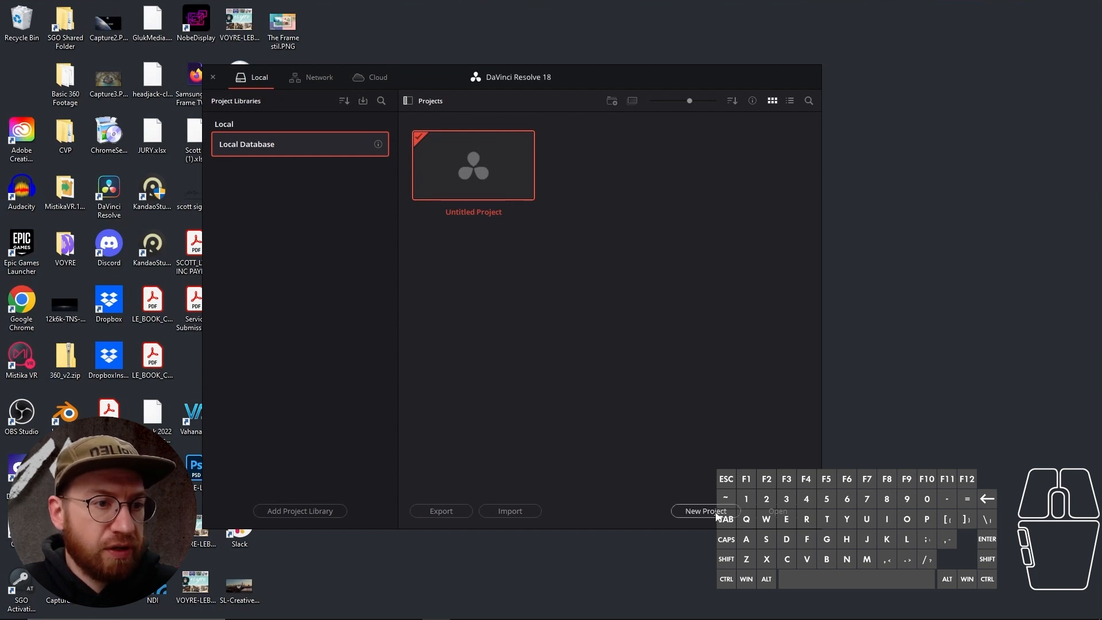
# Step: Name a new project '360 Test Project' and create it
pyautogui.click(705, 510)
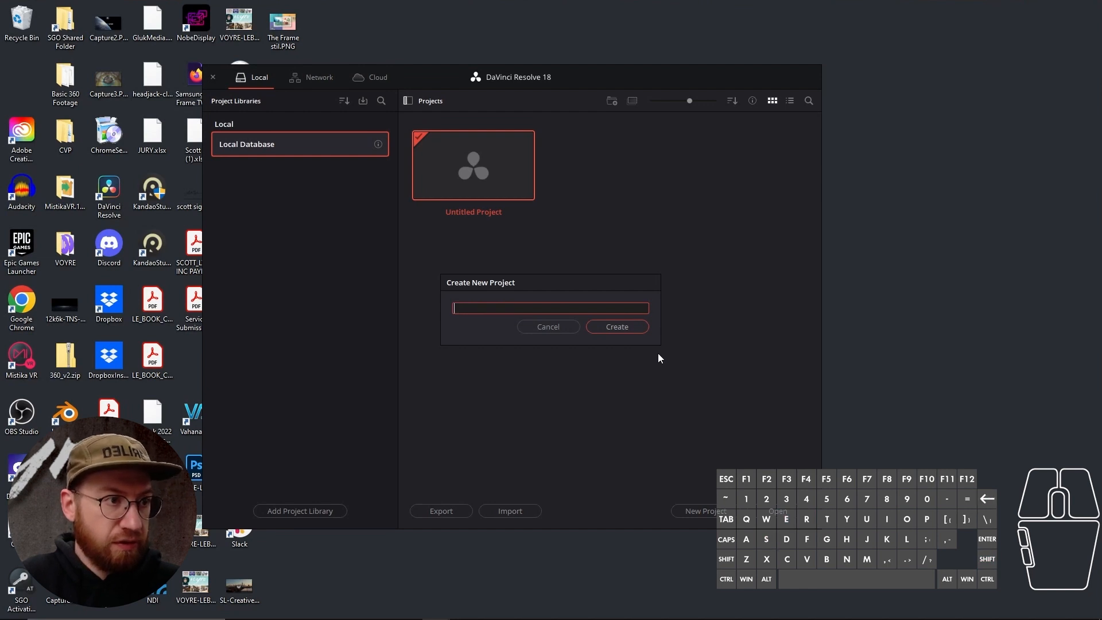
pyautogui.write('360 tr')
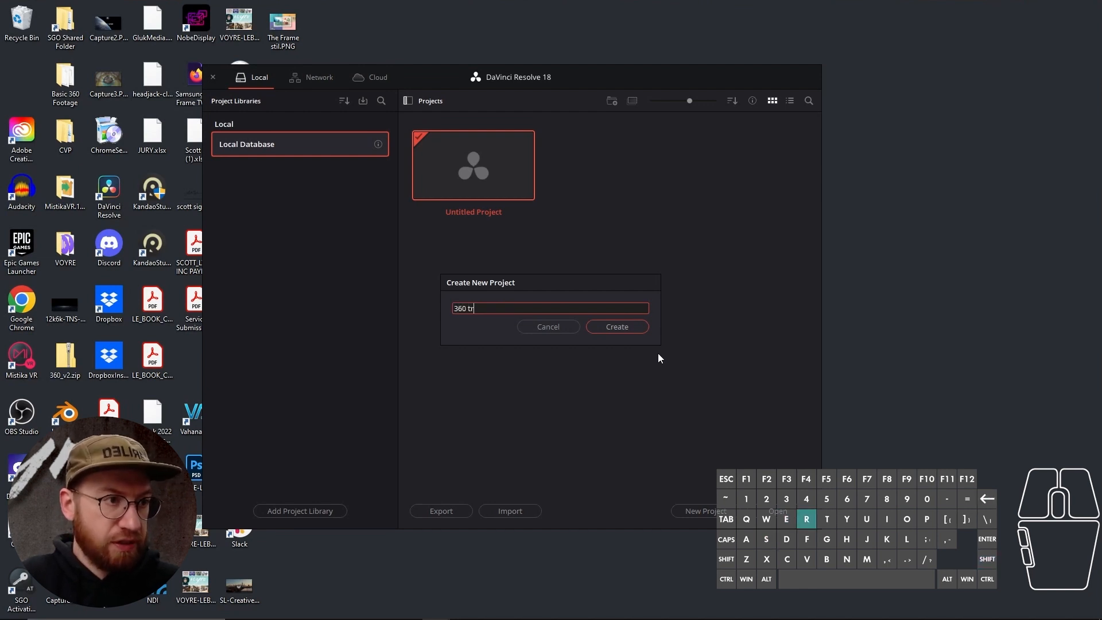
pyautogui.write('Test')
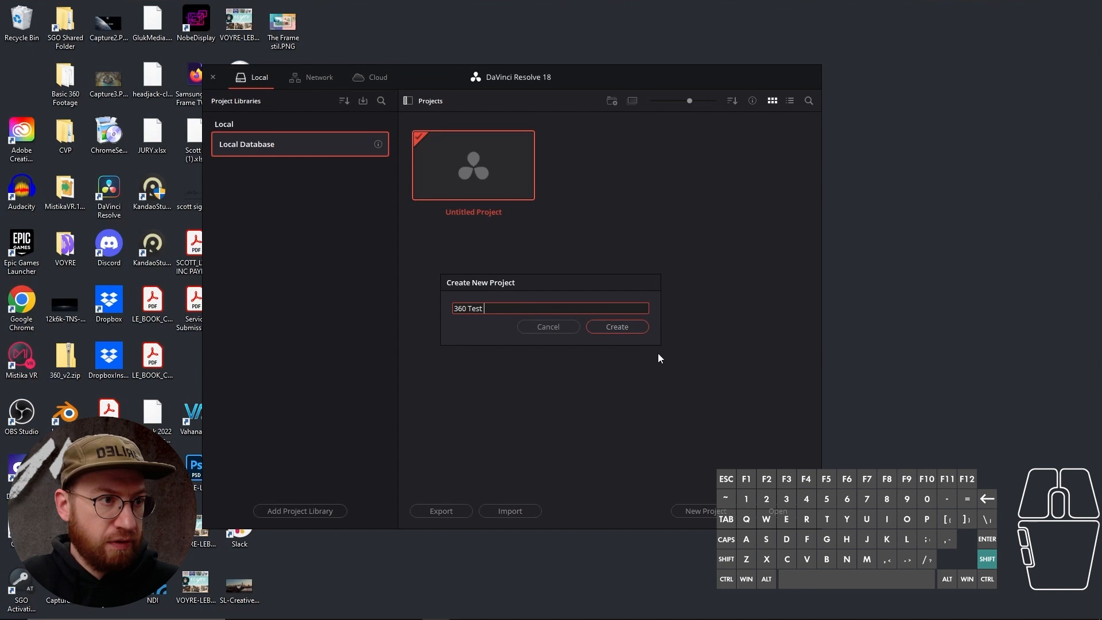
pyautogui.write('V')
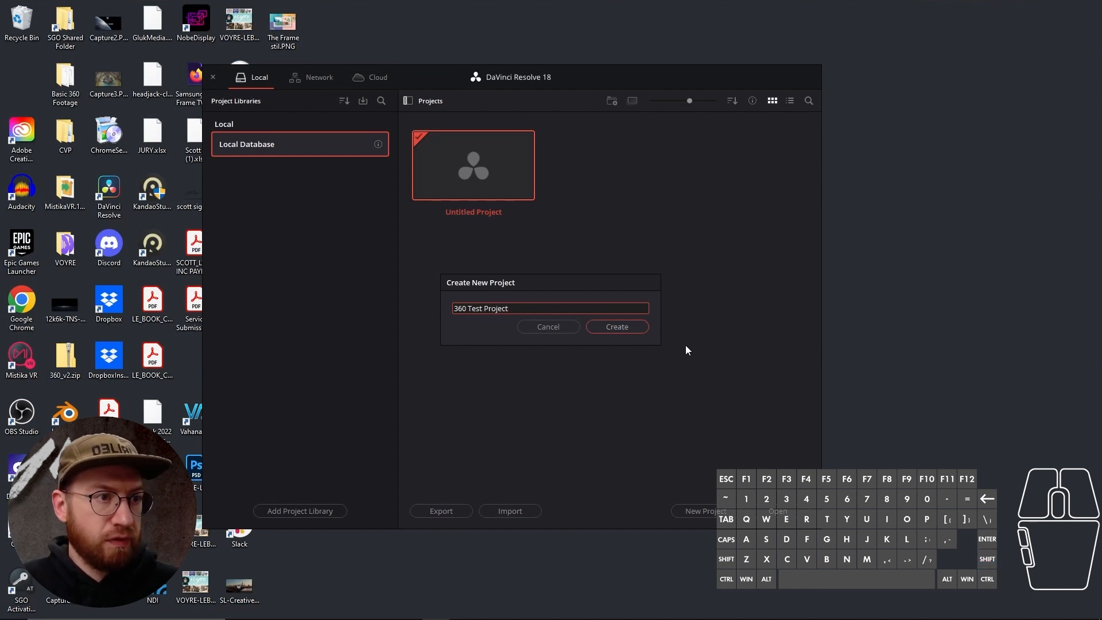
pyautogui.click(616, 326)
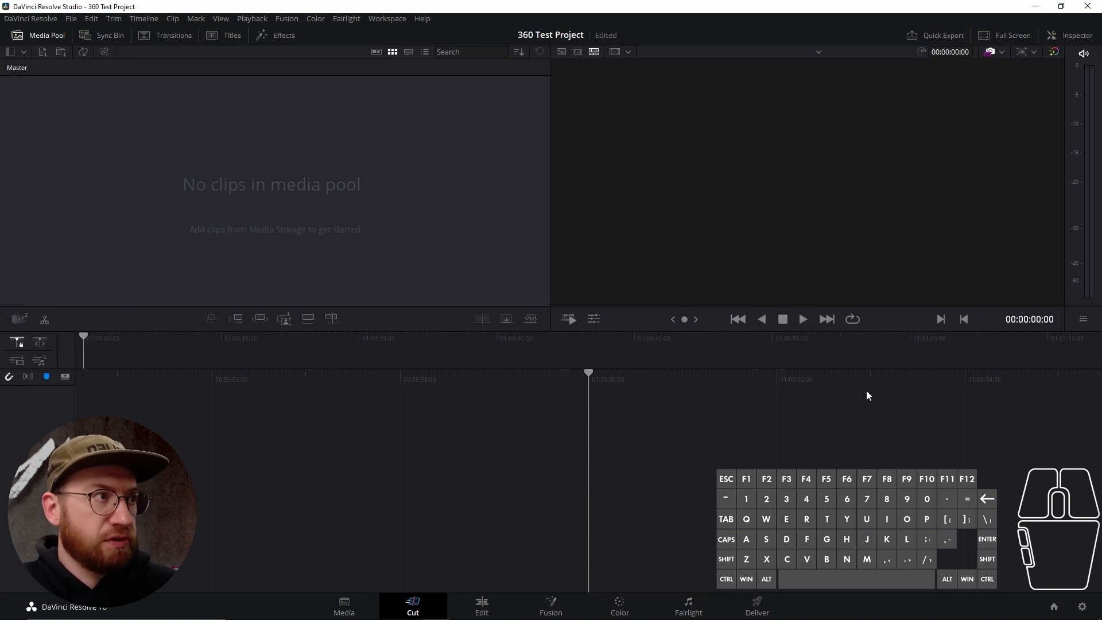
pyautogui.moveTo(306, 132)
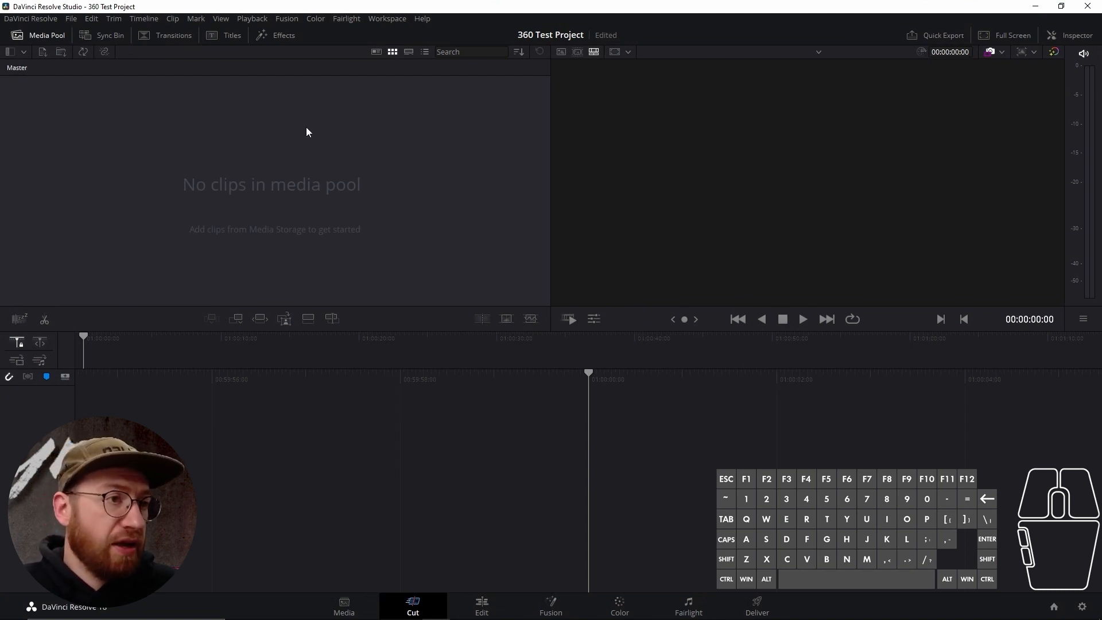
pyautogui.moveTo(179, 295)
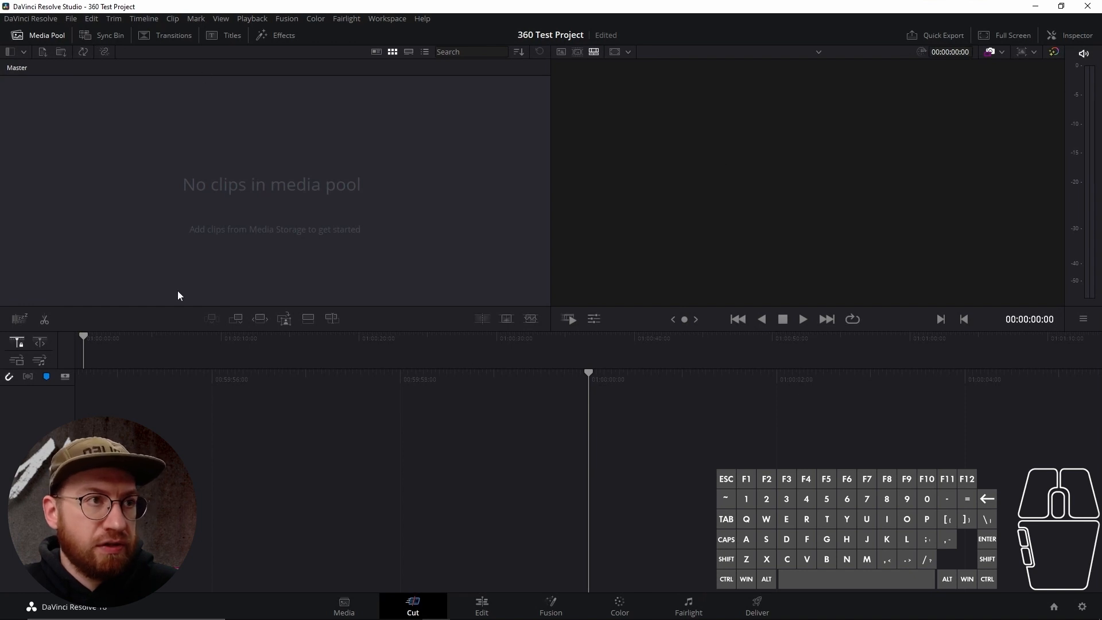
pyautogui.moveTo(496, 417)
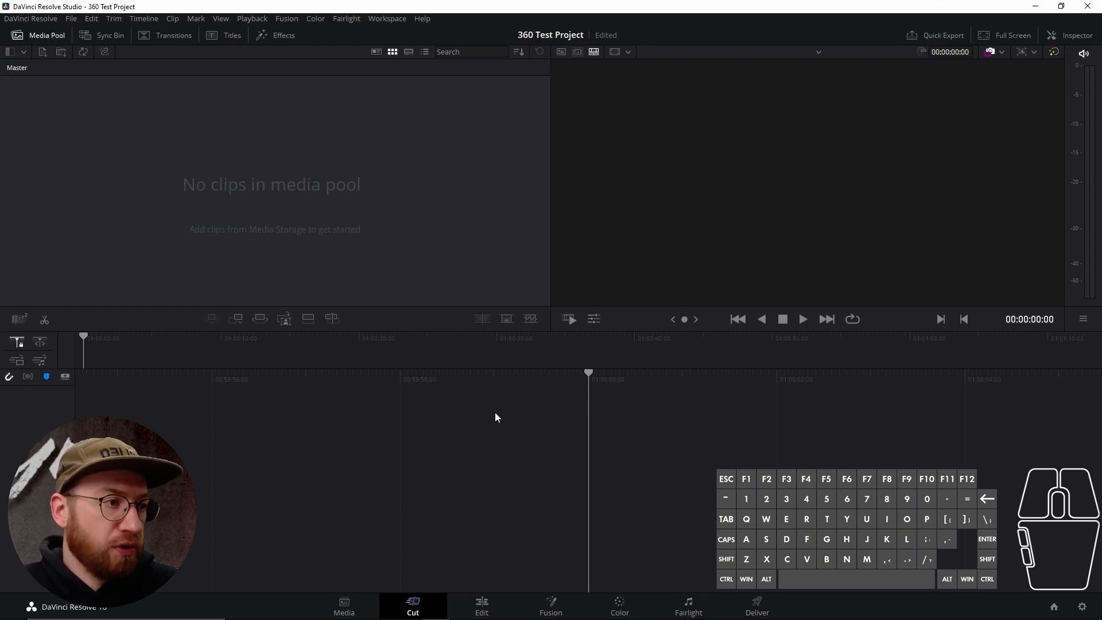
# Step: Switch to the Media page to see the local drives in Media Storage
pyautogui.click(343, 606)
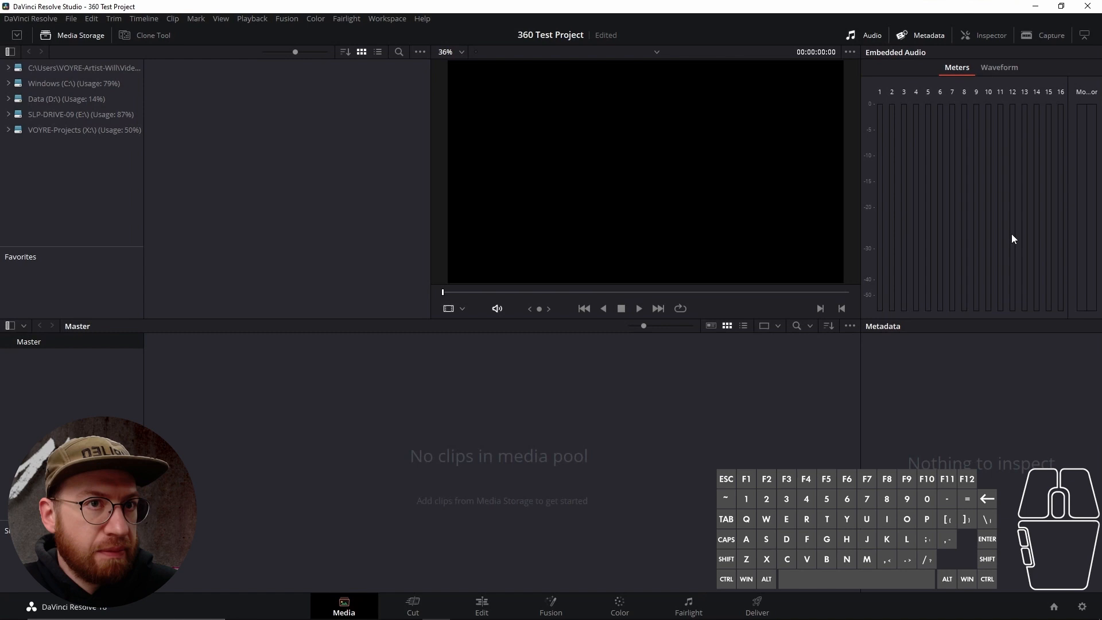
pyautogui.moveTo(317, 251)
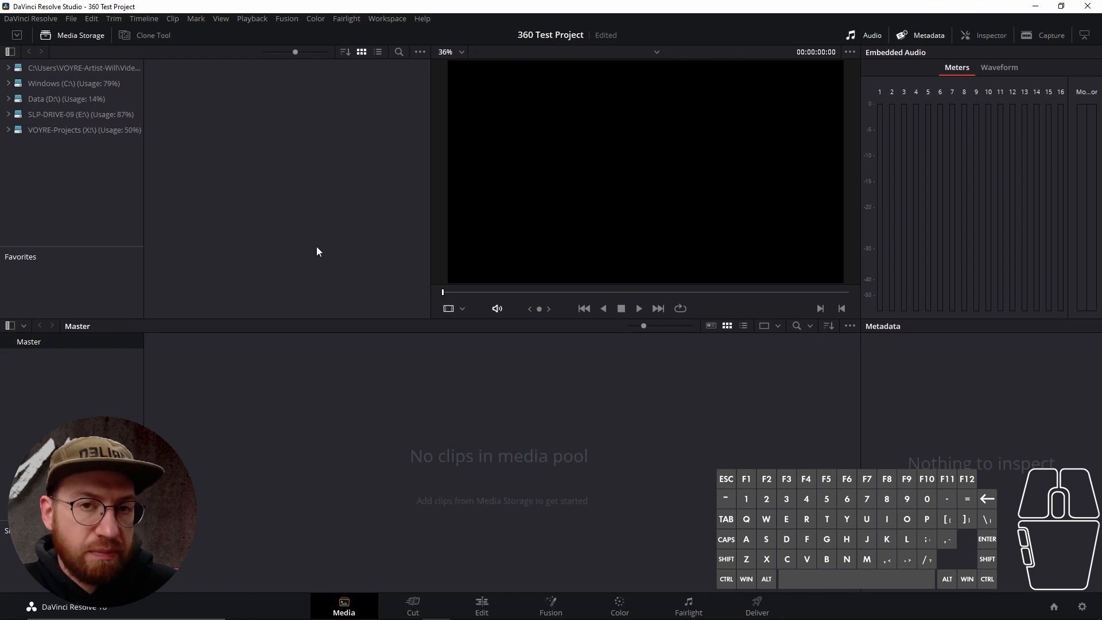
pyautogui.moveTo(314, 159)
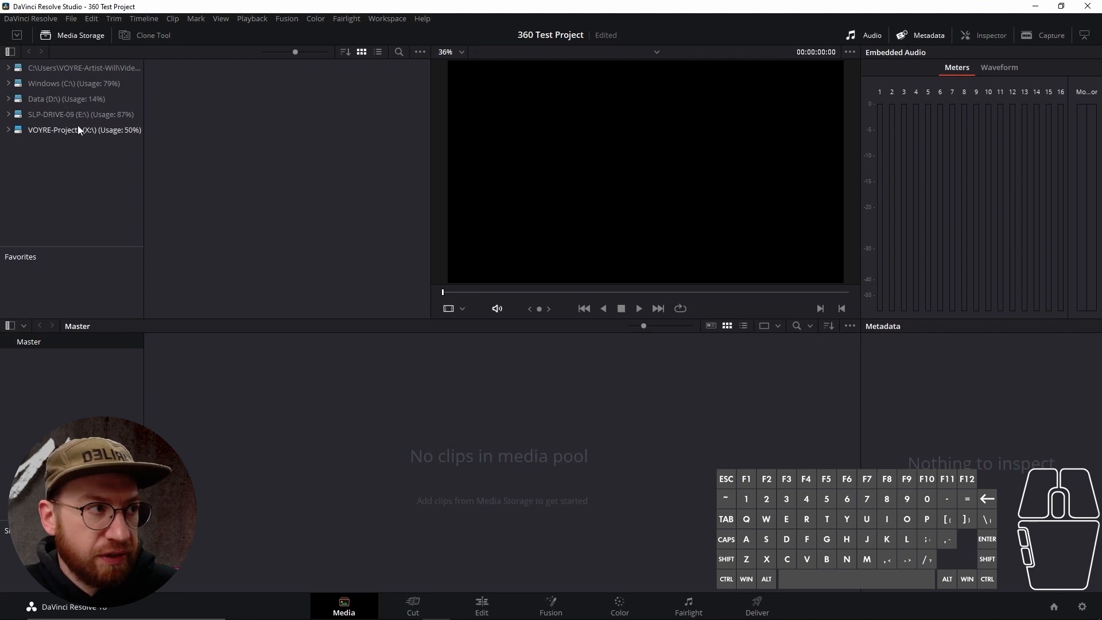
# Step: Browse the VOYRE-Projects and Windows (C:) drives, then go to the Cut page
pyautogui.click(74, 129)
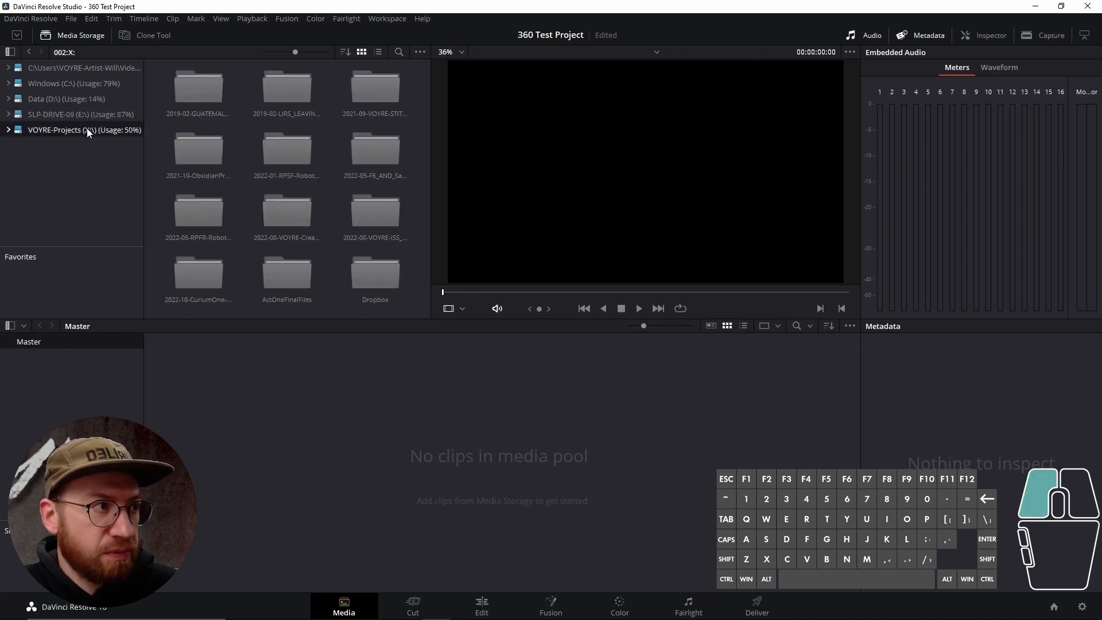
pyautogui.click(72, 82)
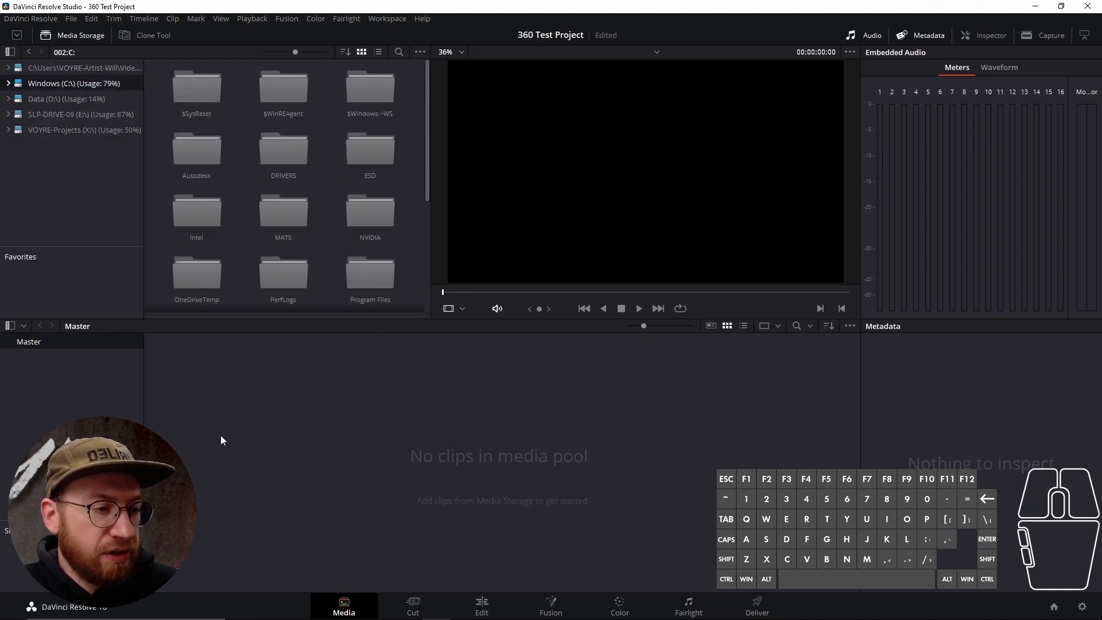
pyautogui.moveTo(193, 391)
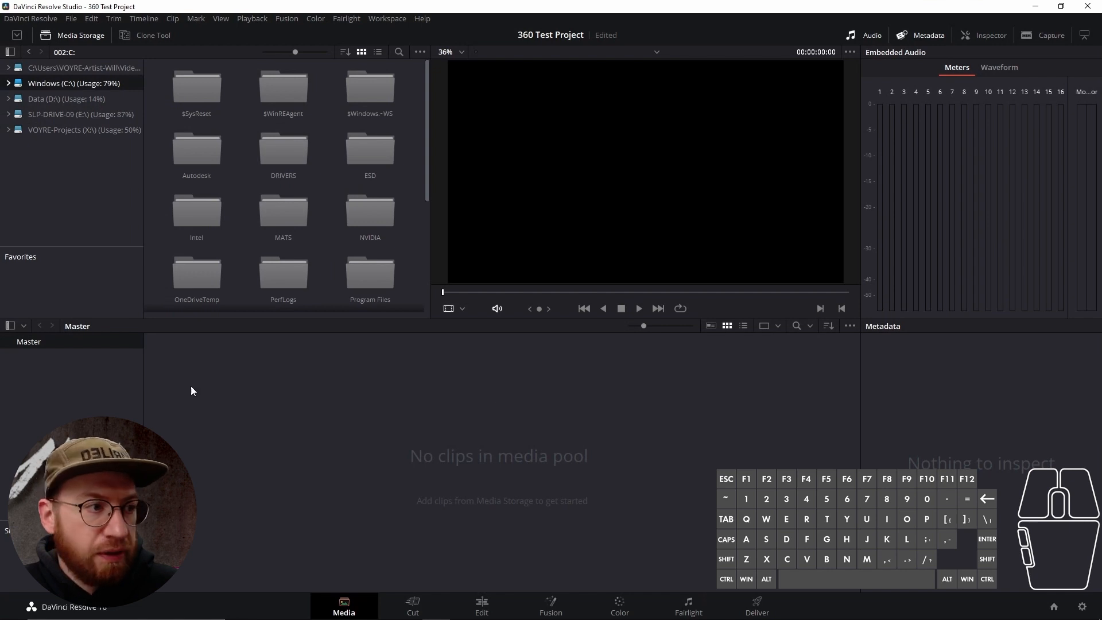
pyautogui.moveTo(509, 425)
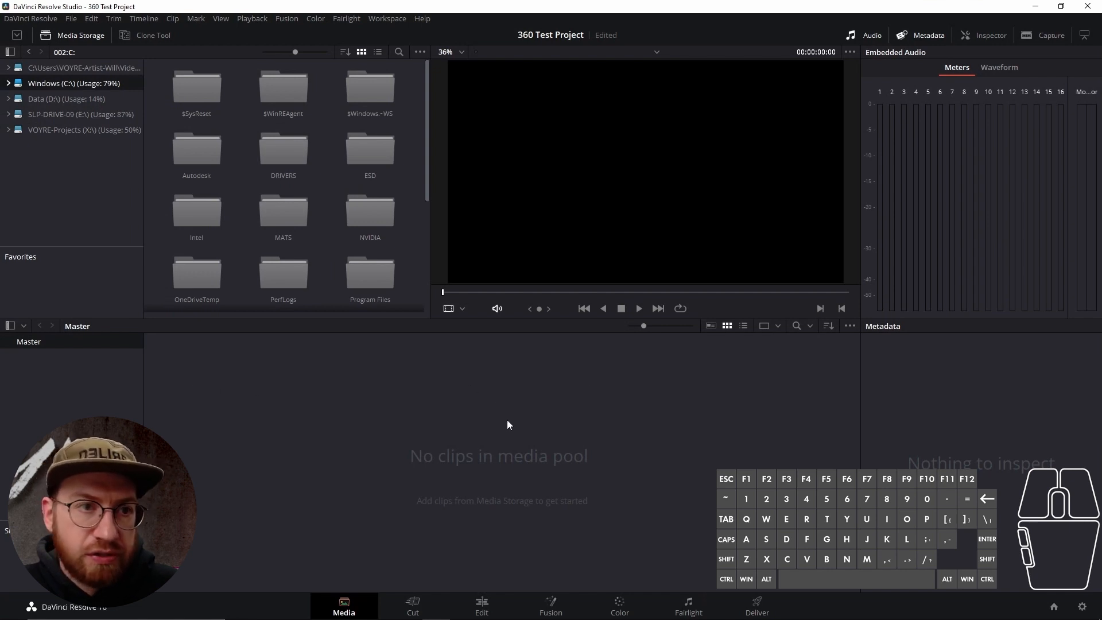
pyautogui.moveTo(591, 414)
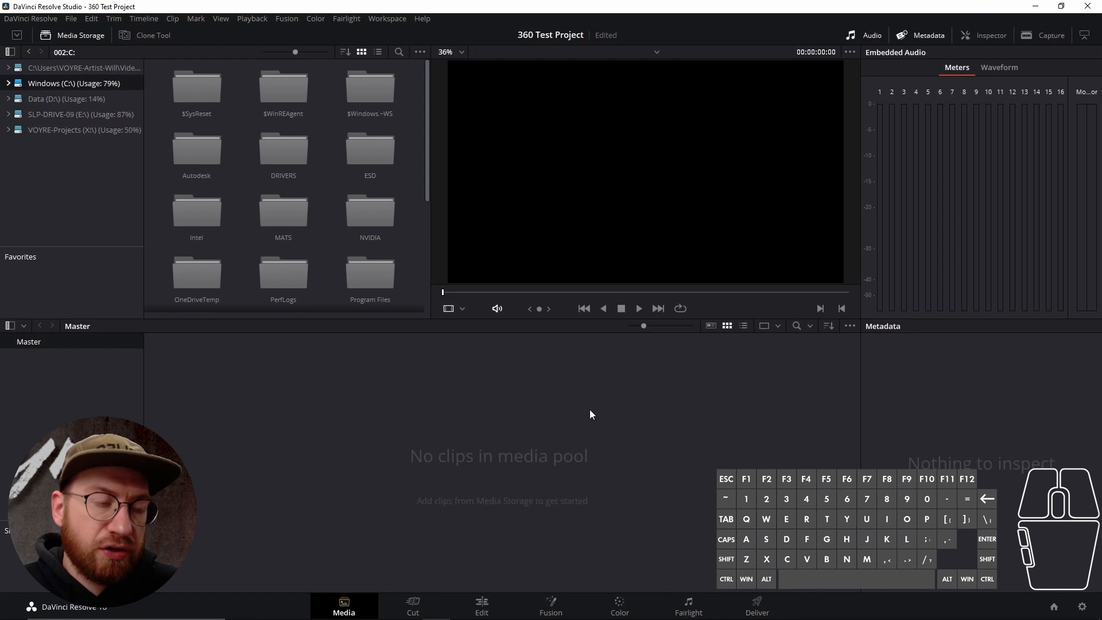
pyautogui.click(412, 606)
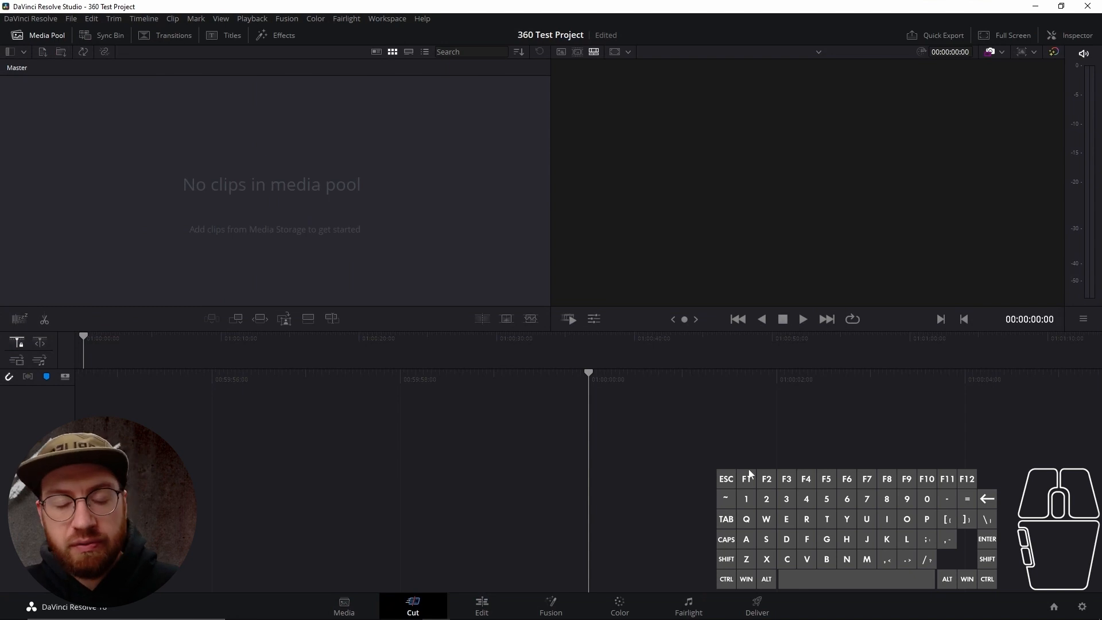
pyautogui.moveTo(422, 445)
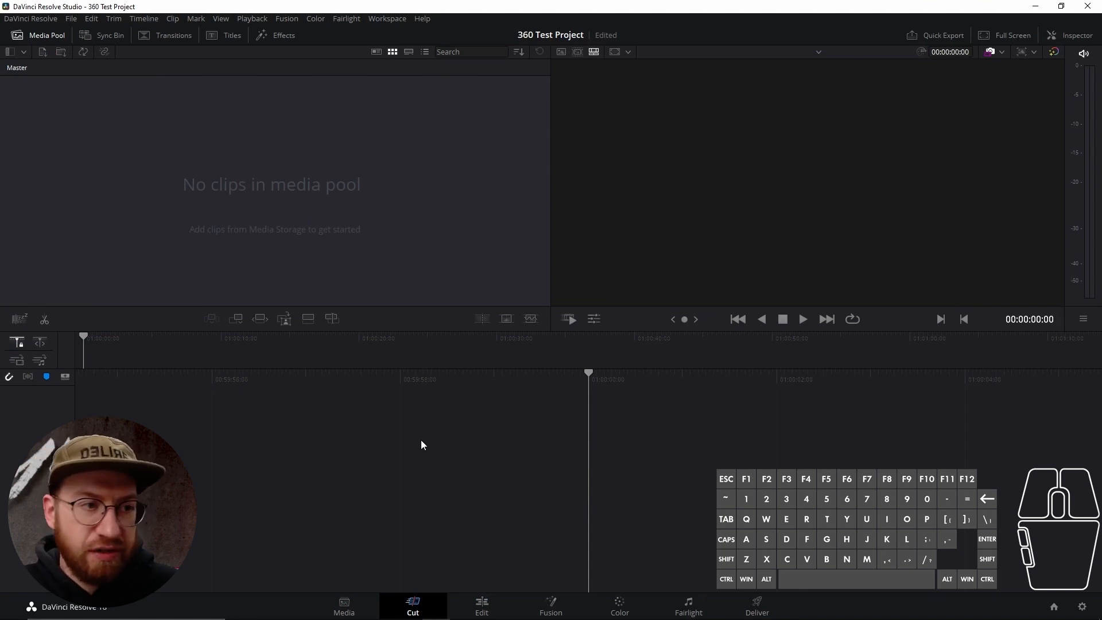
pyautogui.moveTo(375, 470)
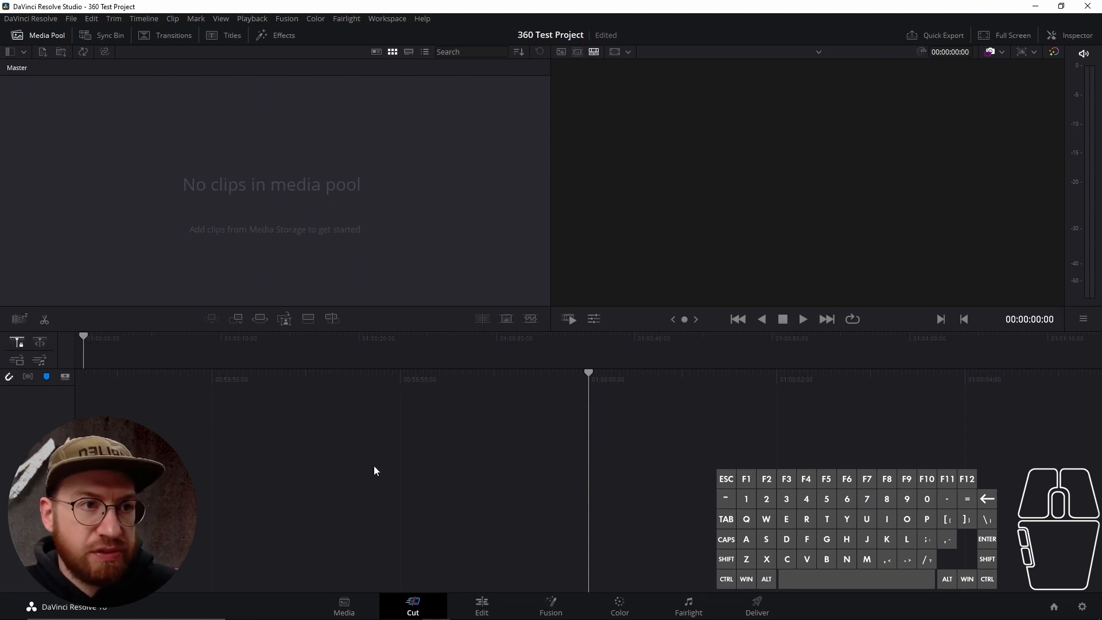
pyautogui.moveTo(747, 157)
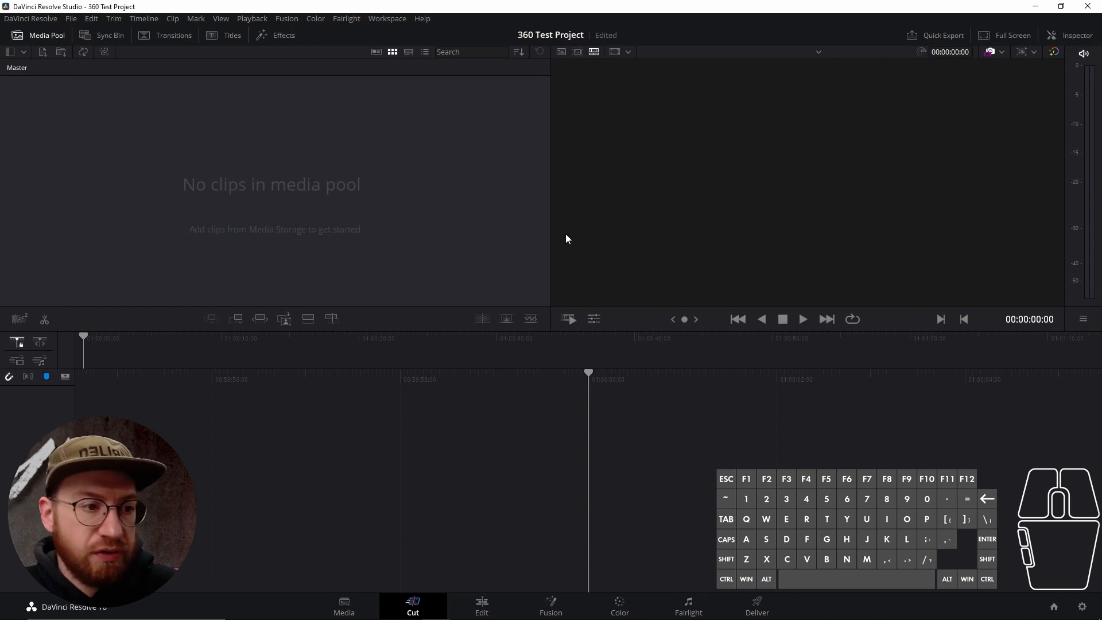
pyautogui.moveTo(512, 309)
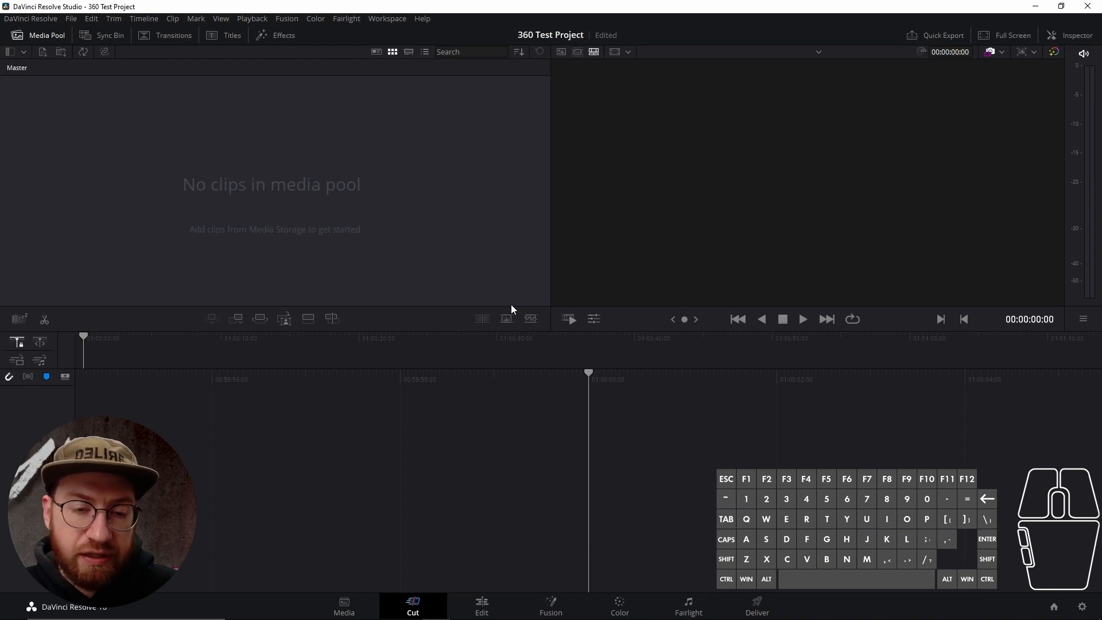
pyautogui.moveTo(538, 382)
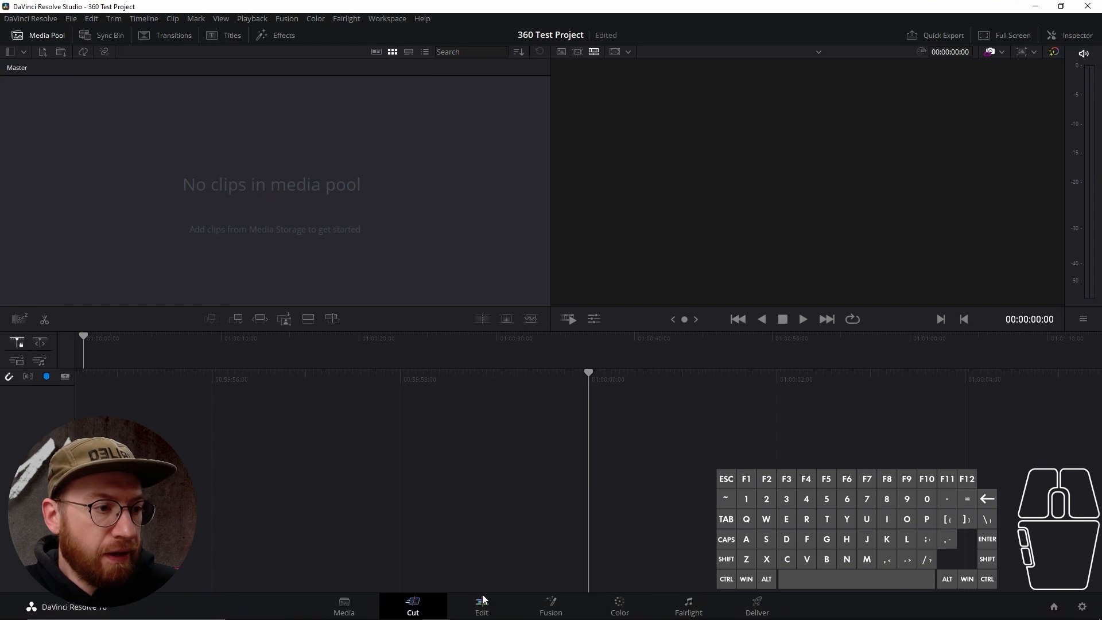
pyautogui.moveTo(325, 447)
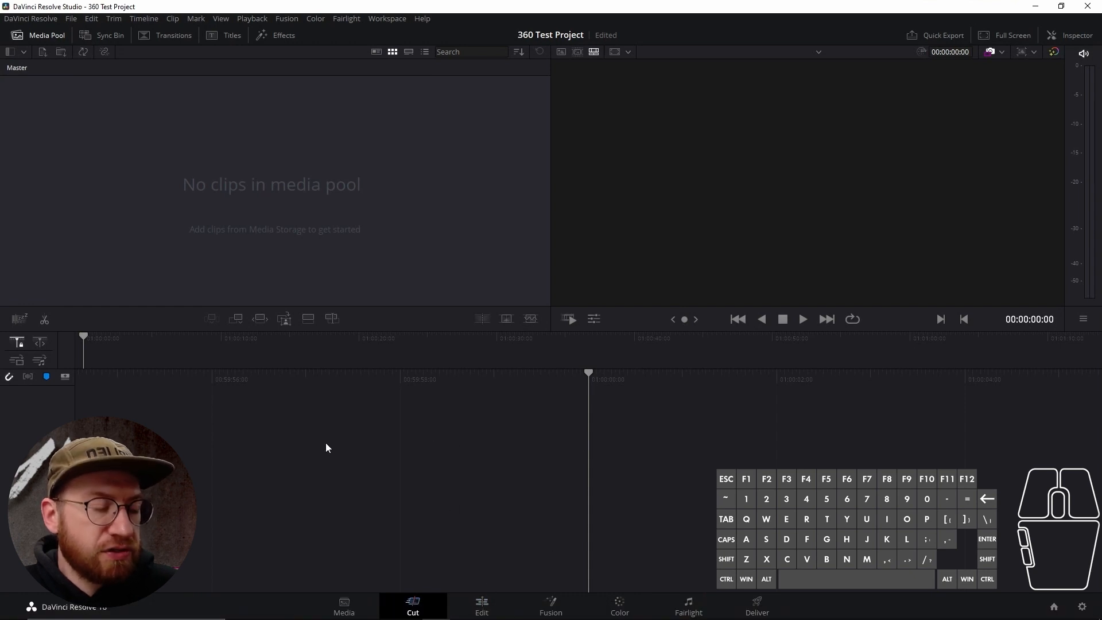
pyautogui.moveTo(384, 457)
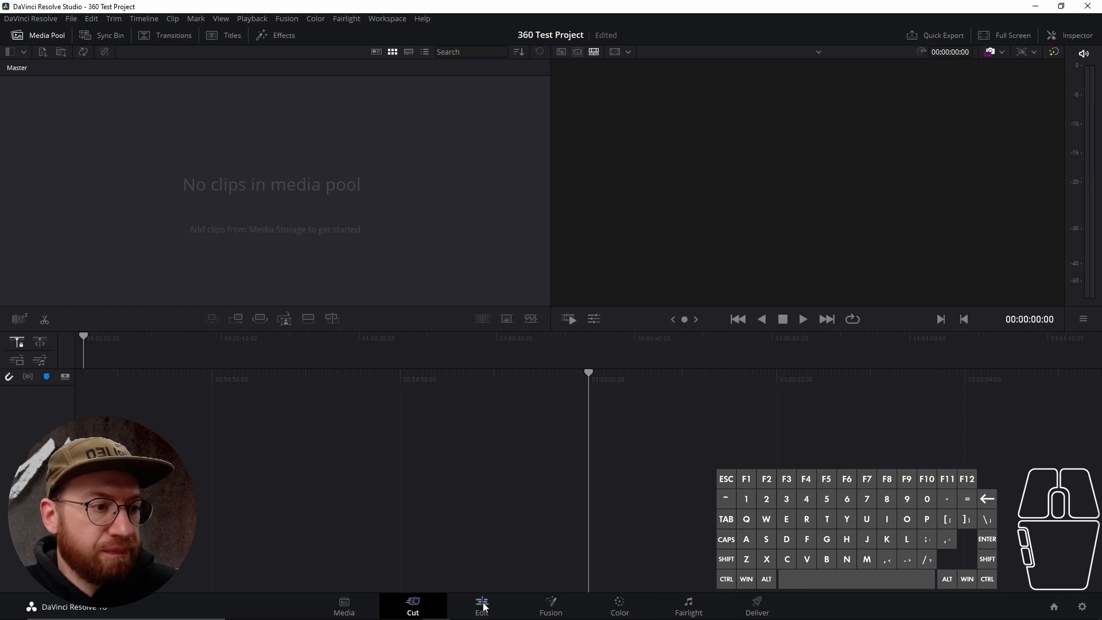
pyautogui.click(482, 607)
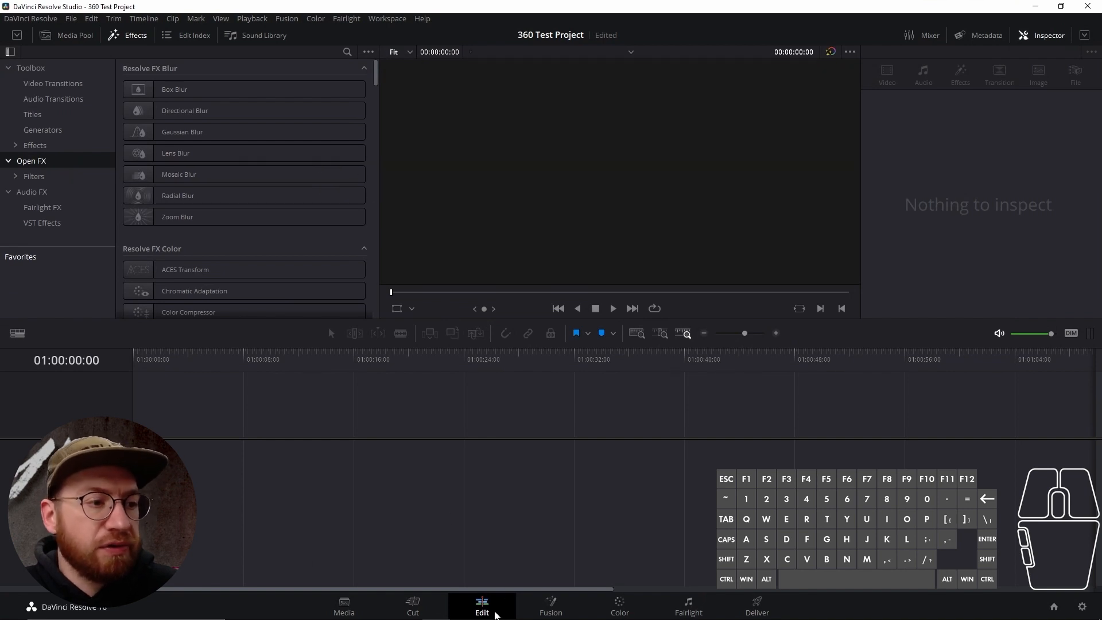
pyautogui.moveTo(462, 591)
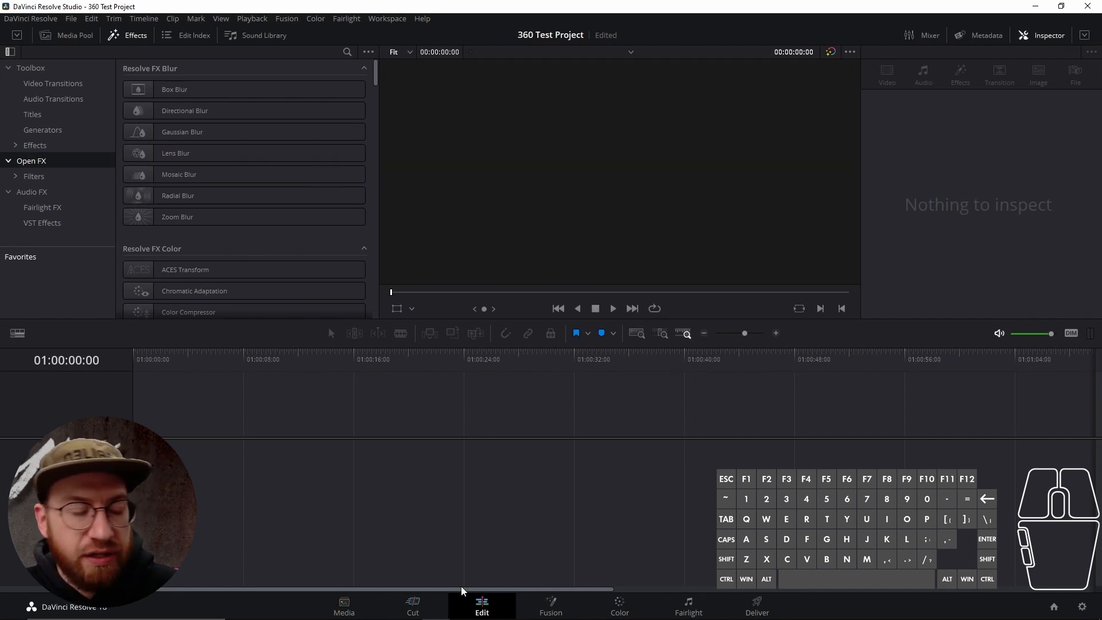
# Step: Toggle the Edit page's Media Pool and Effects panels, then go to the Fusion page
pyautogui.scroll(-3)
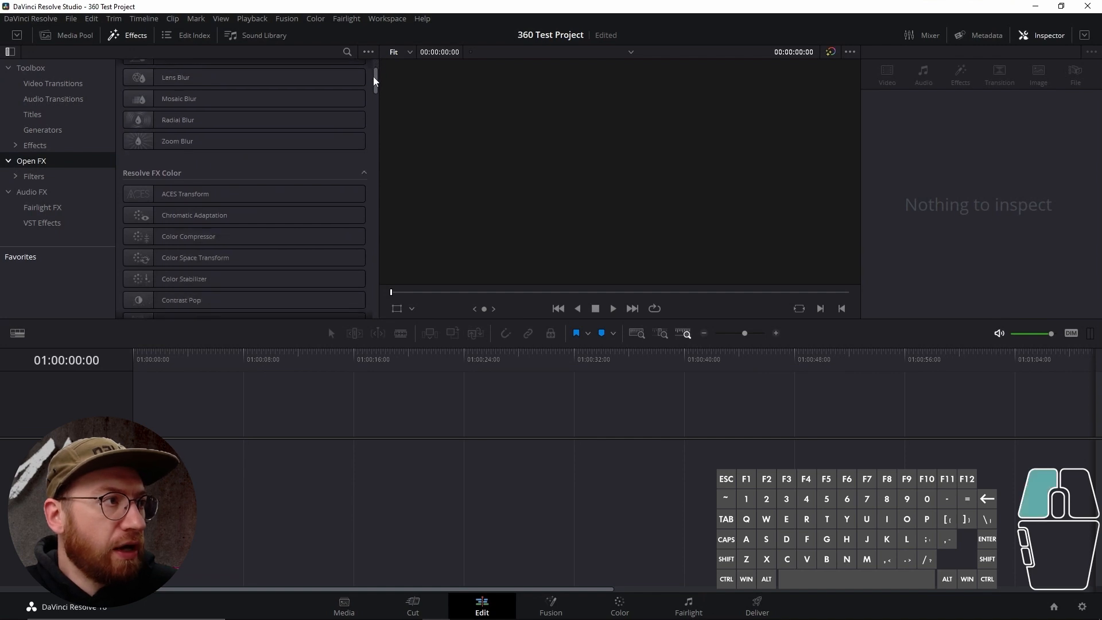
pyautogui.click(66, 35)
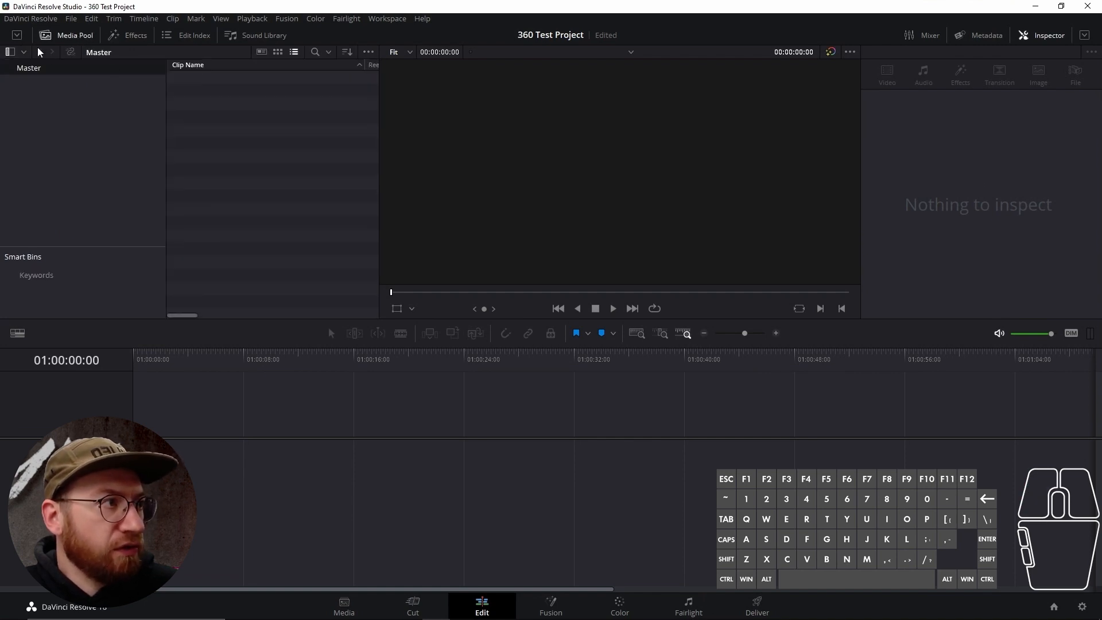
pyautogui.click(127, 35)
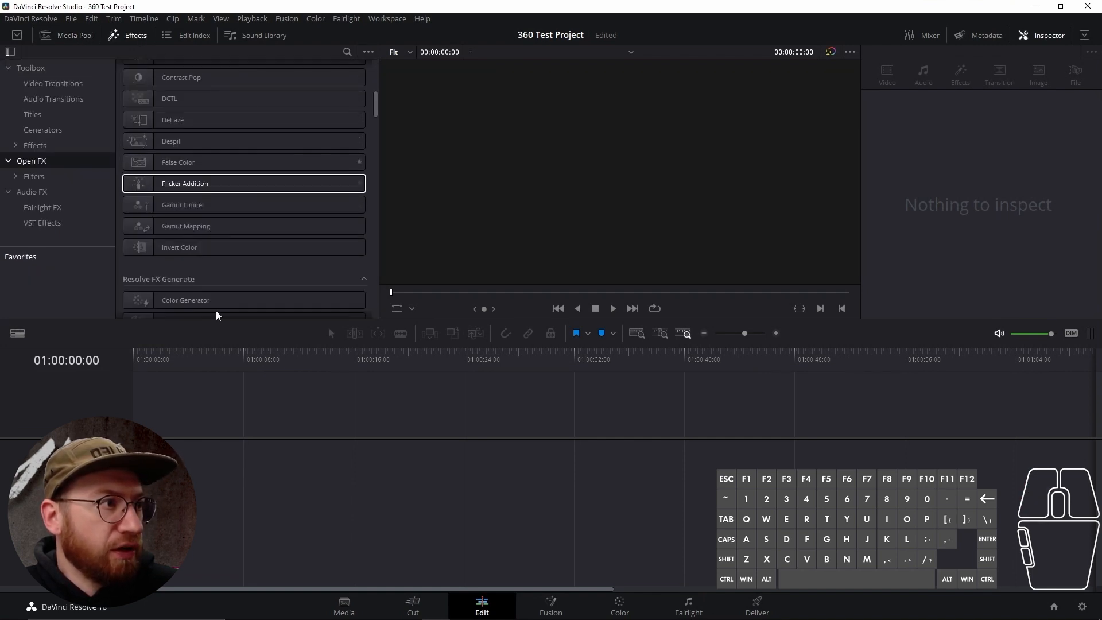
pyautogui.click(550, 606)
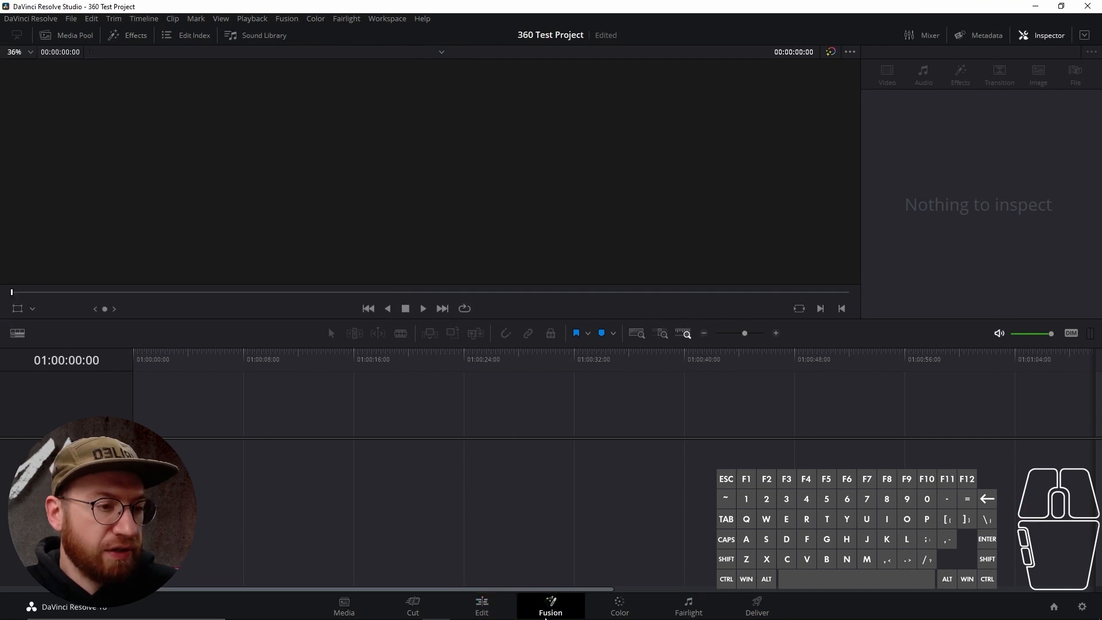
# Step: Look over the empty Fusion page, then switch to the Color page
pyautogui.click(551, 607)
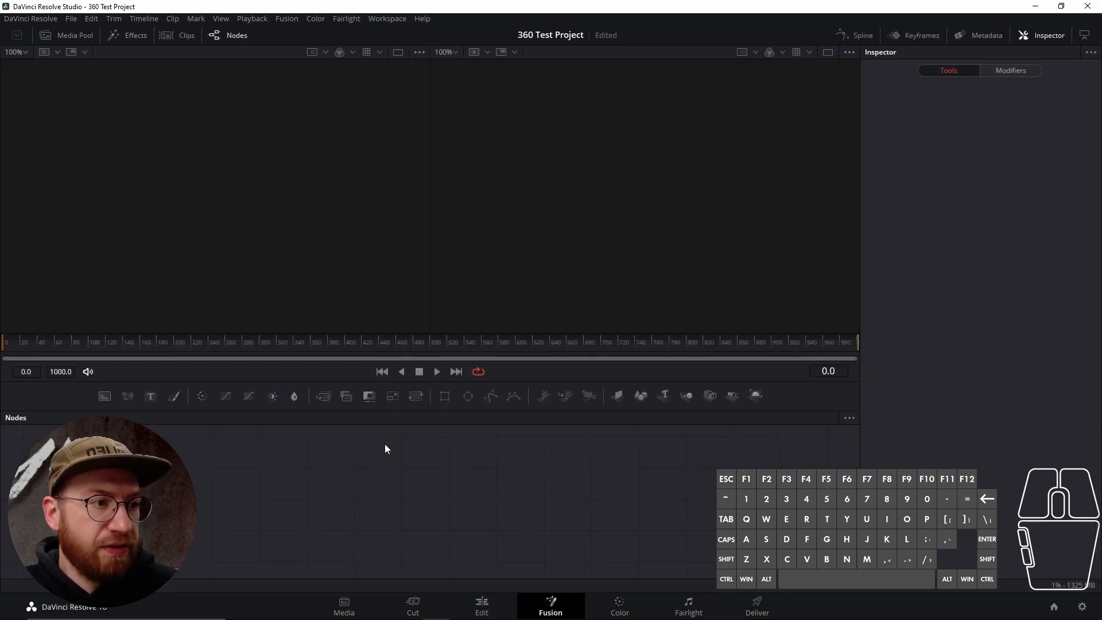
pyautogui.moveTo(574, 210)
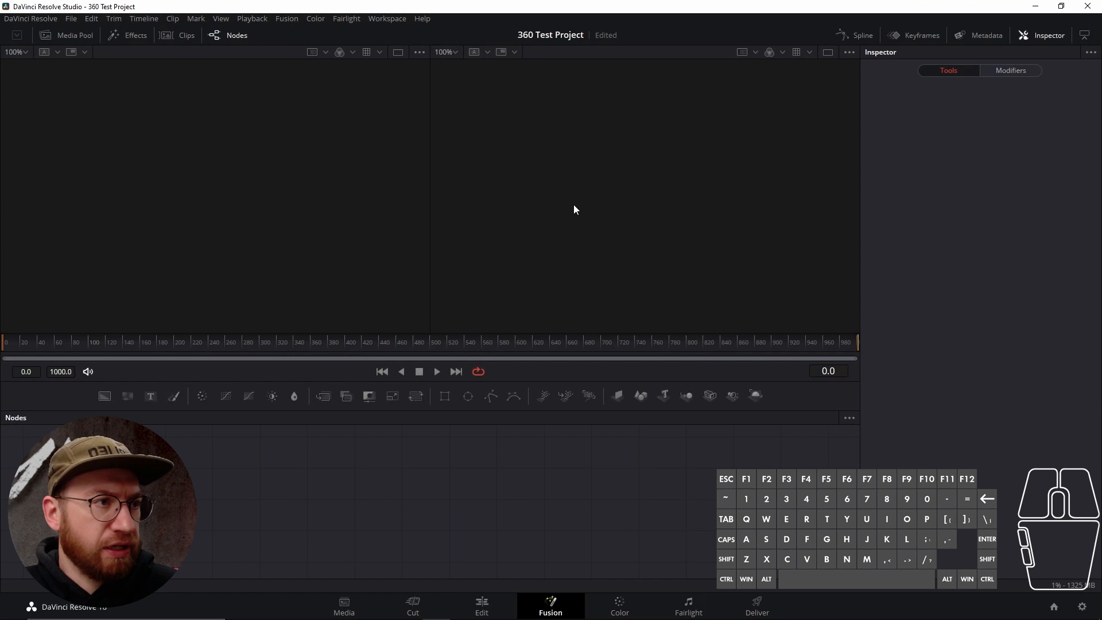
pyautogui.moveTo(756, 395)
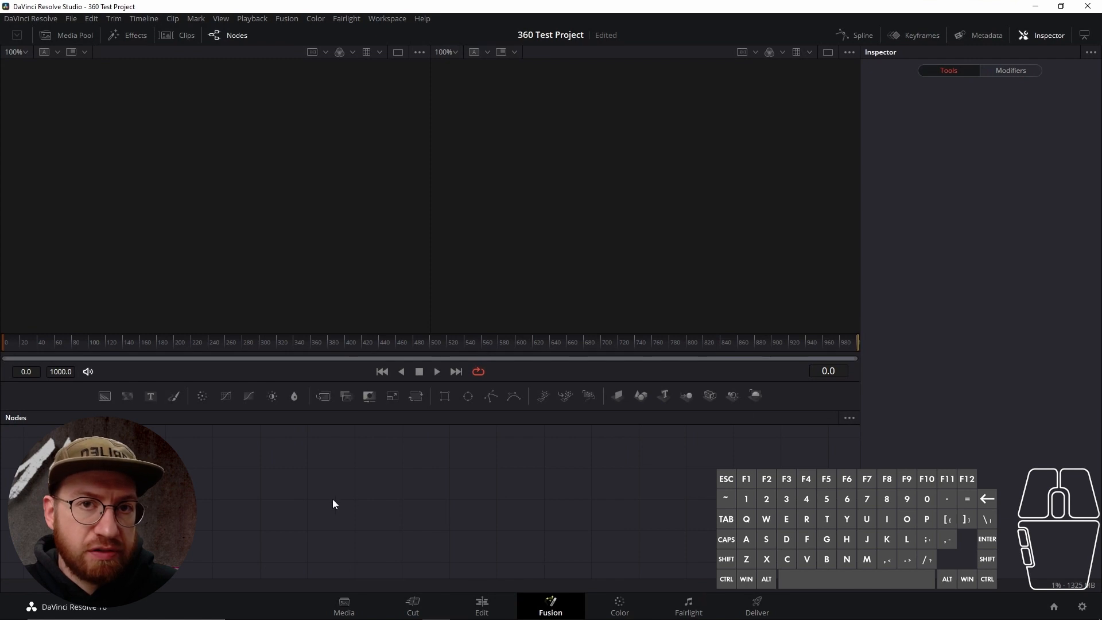
pyautogui.moveTo(632, 504)
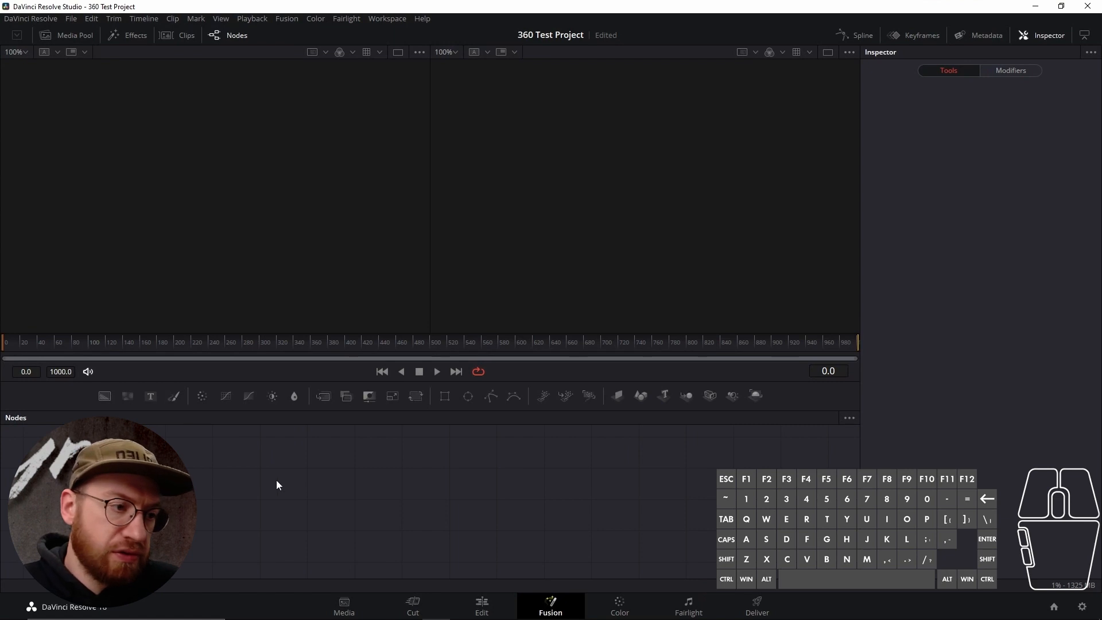
pyautogui.moveTo(619, 606)
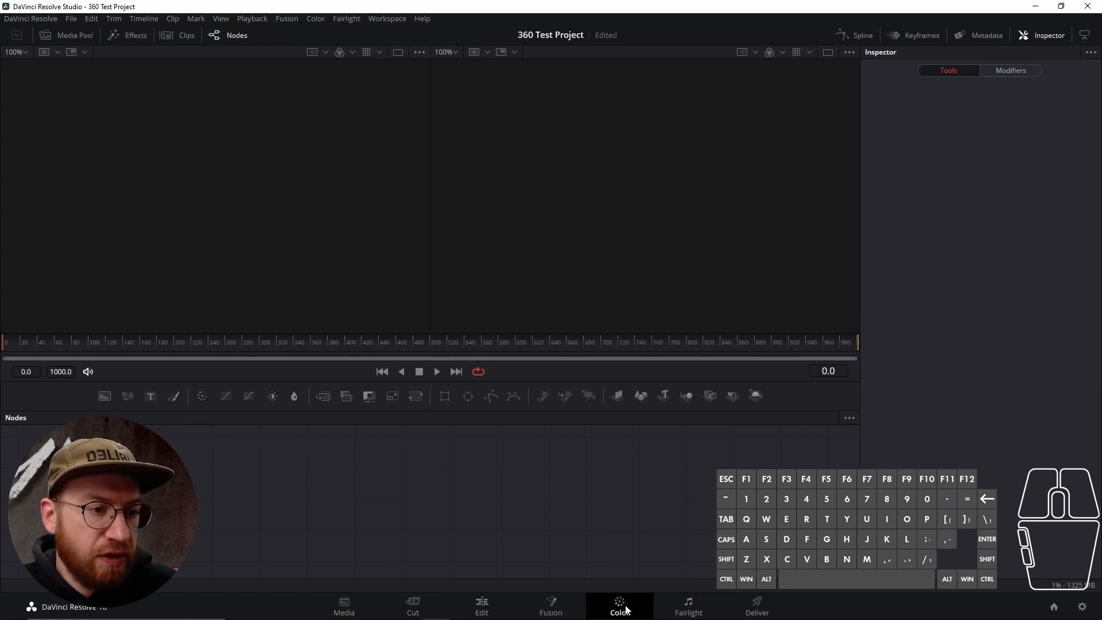
pyautogui.click(618, 606)
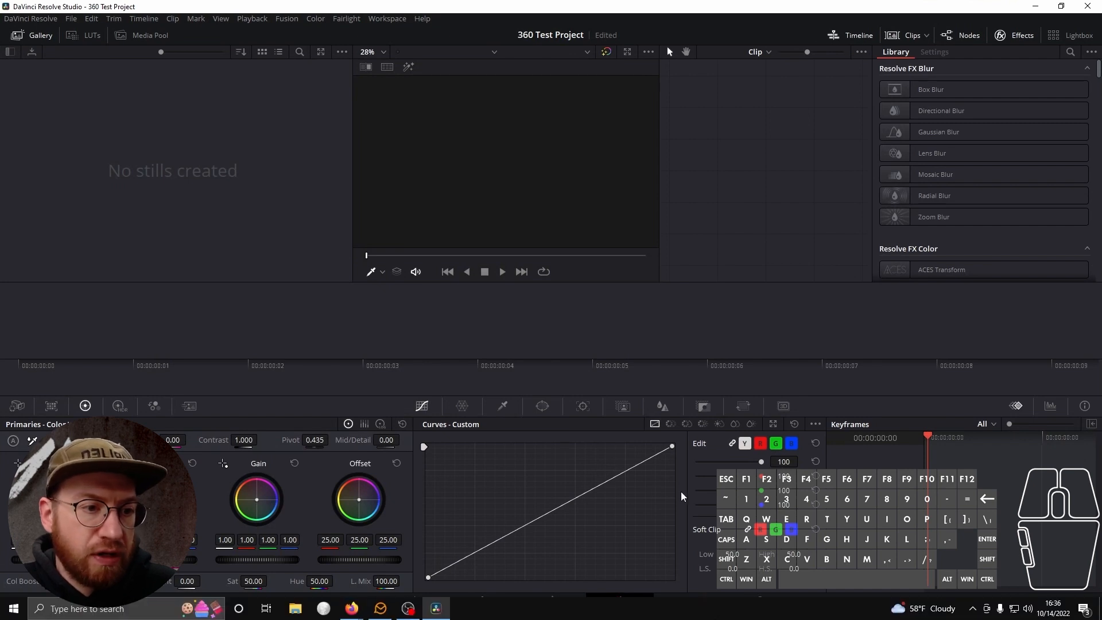
# Step: Visit the Fairlight audio page, then the Deliver page with Custom Export settings
pyautogui.click(686, 606)
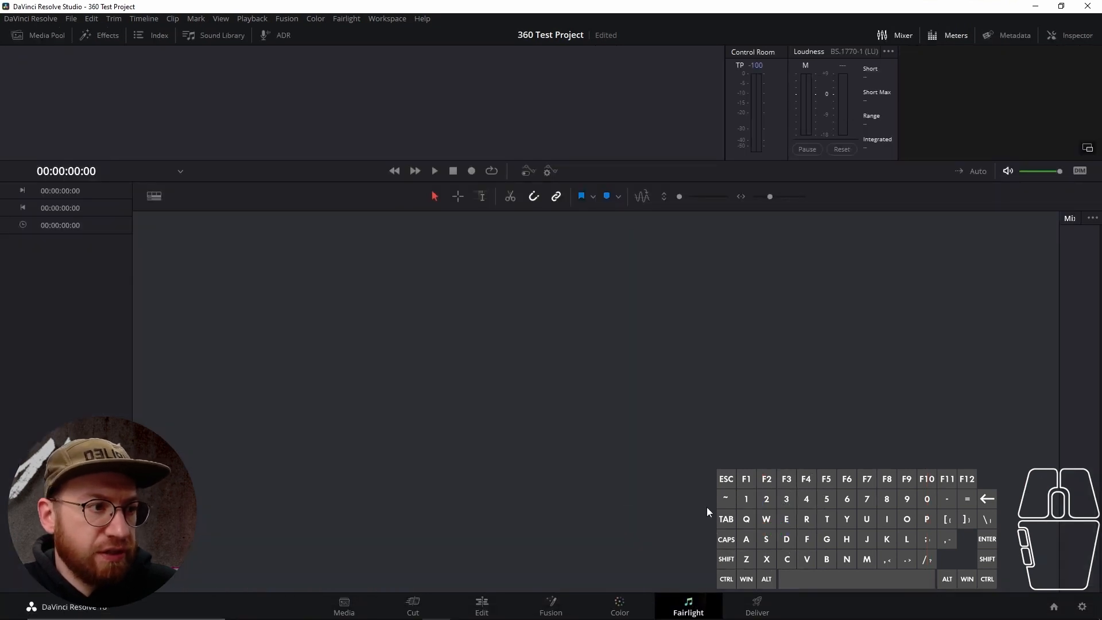
pyautogui.moveTo(621, 455)
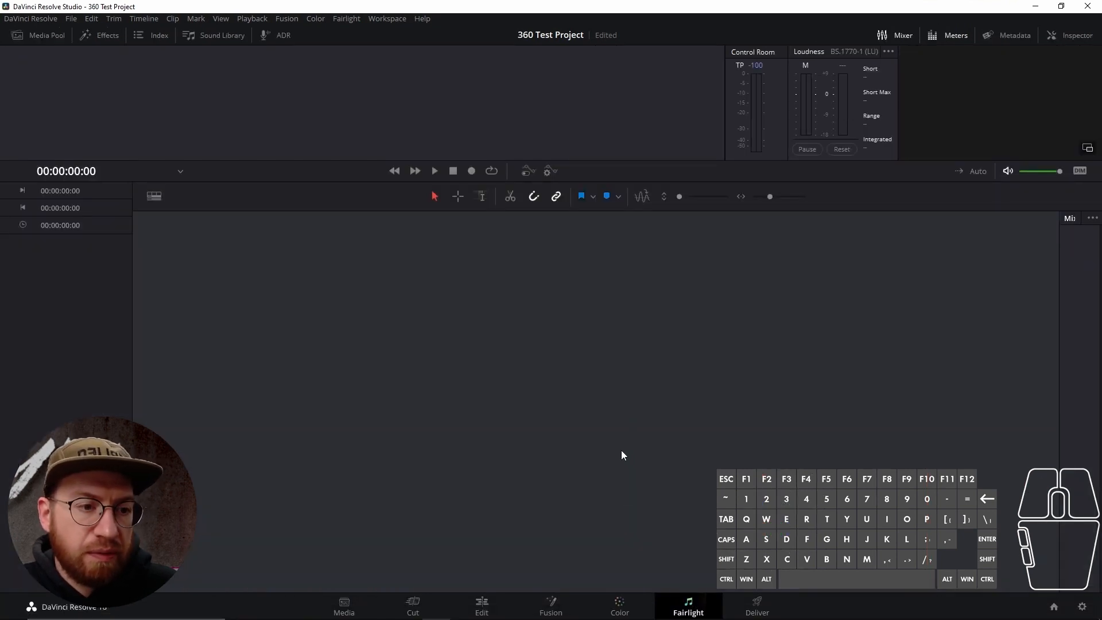
pyautogui.moveTo(641, 364)
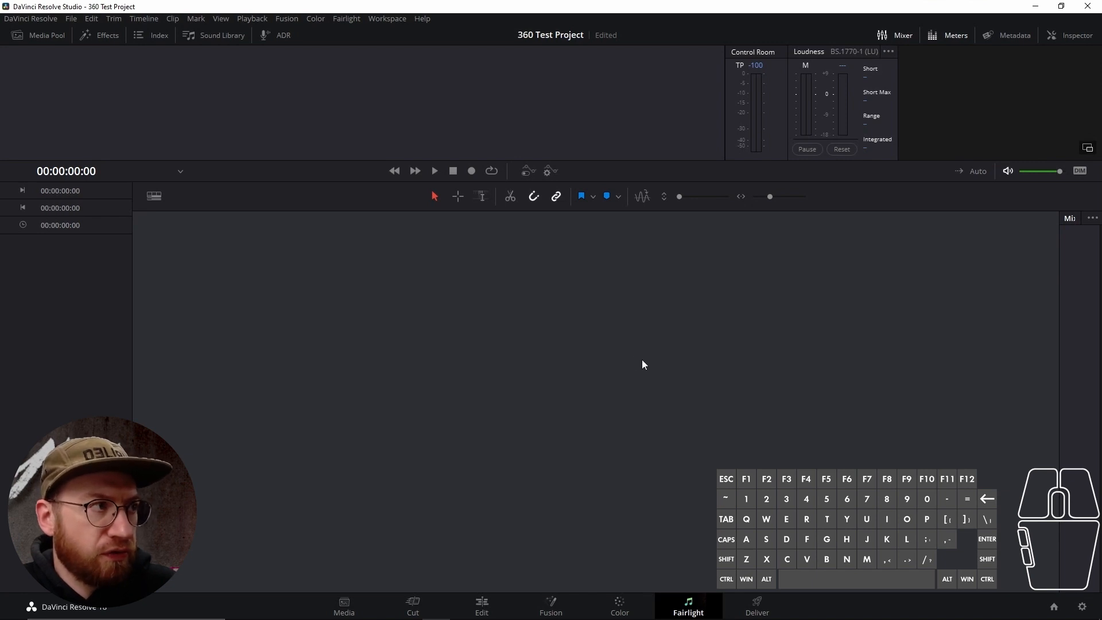
pyautogui.moveTo(673, 493)
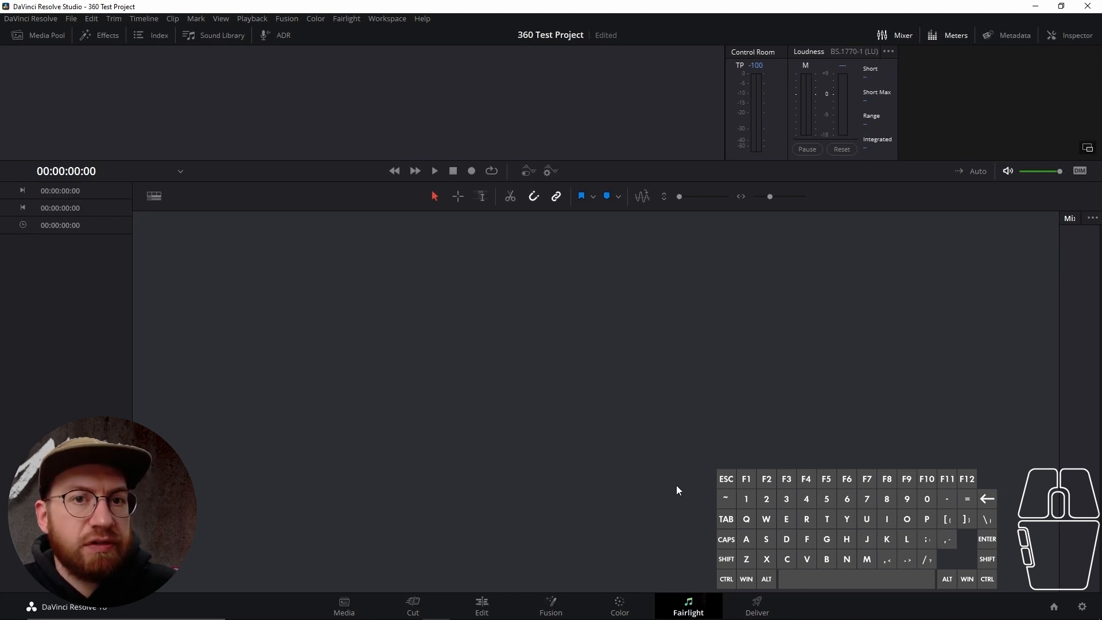
pyautogui.moveTo(692, 537)
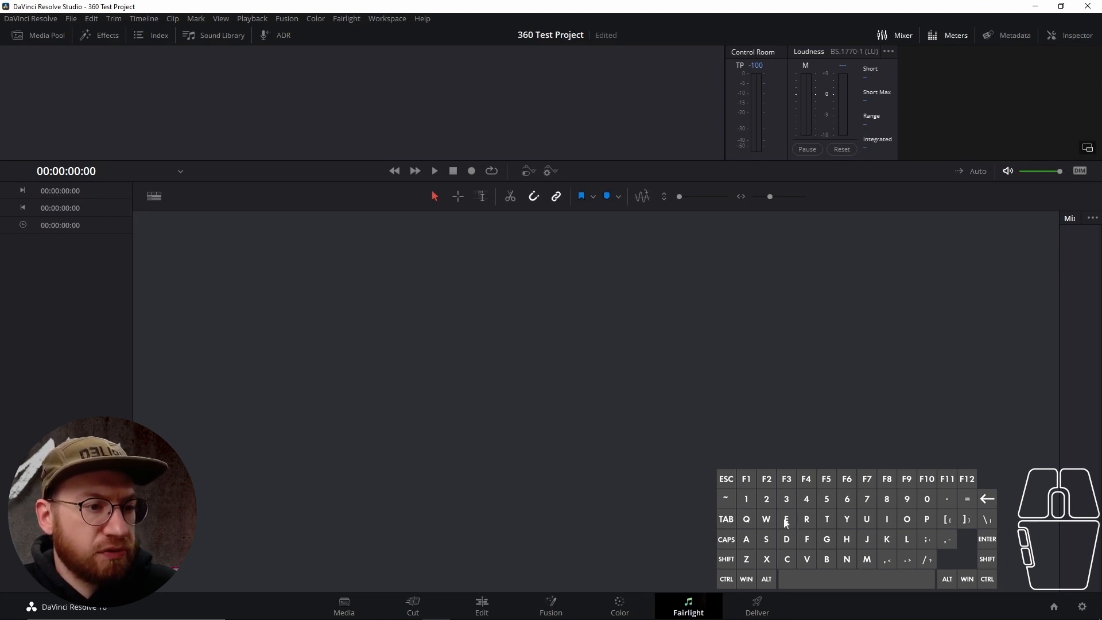
pyautogui.moveTo(788, 549)
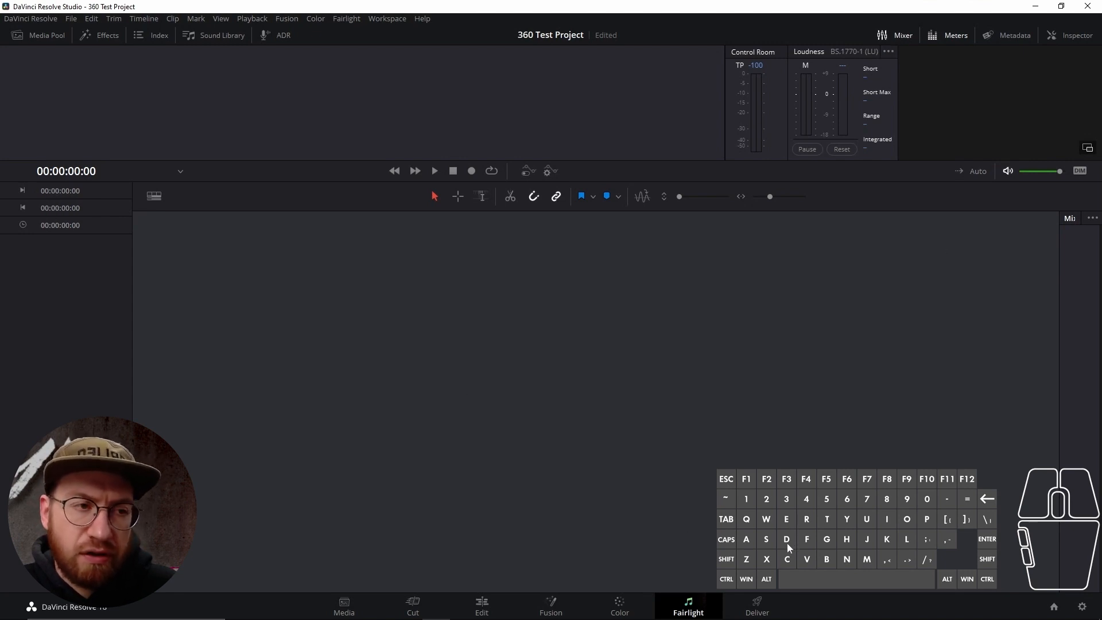
pyautogui.moveTo(751, 586)
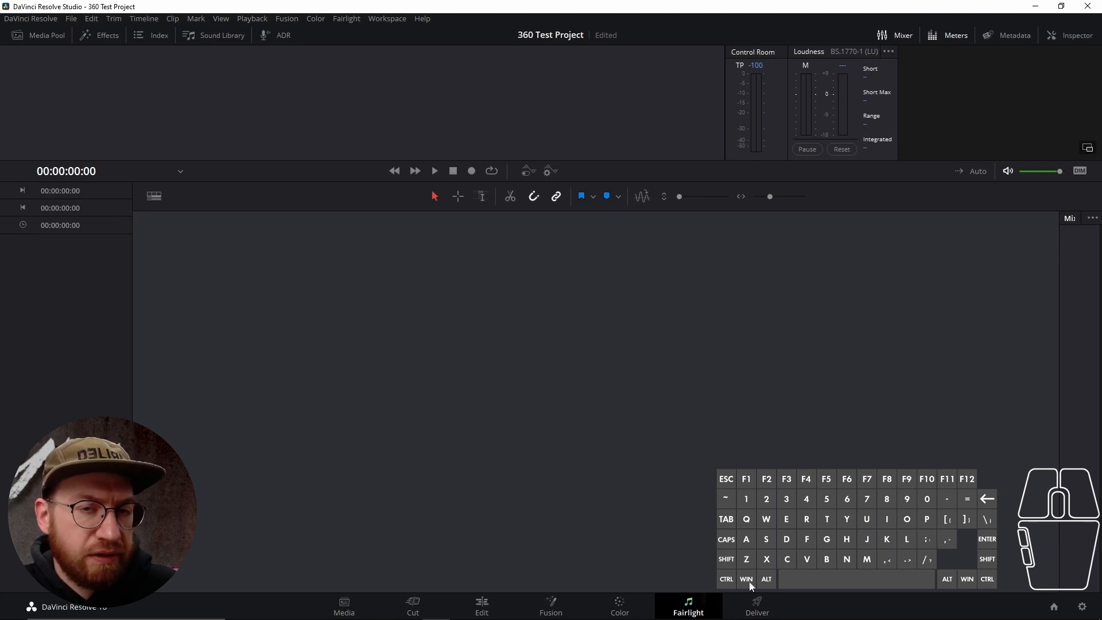
pyautogui.moveTo(774, 602)
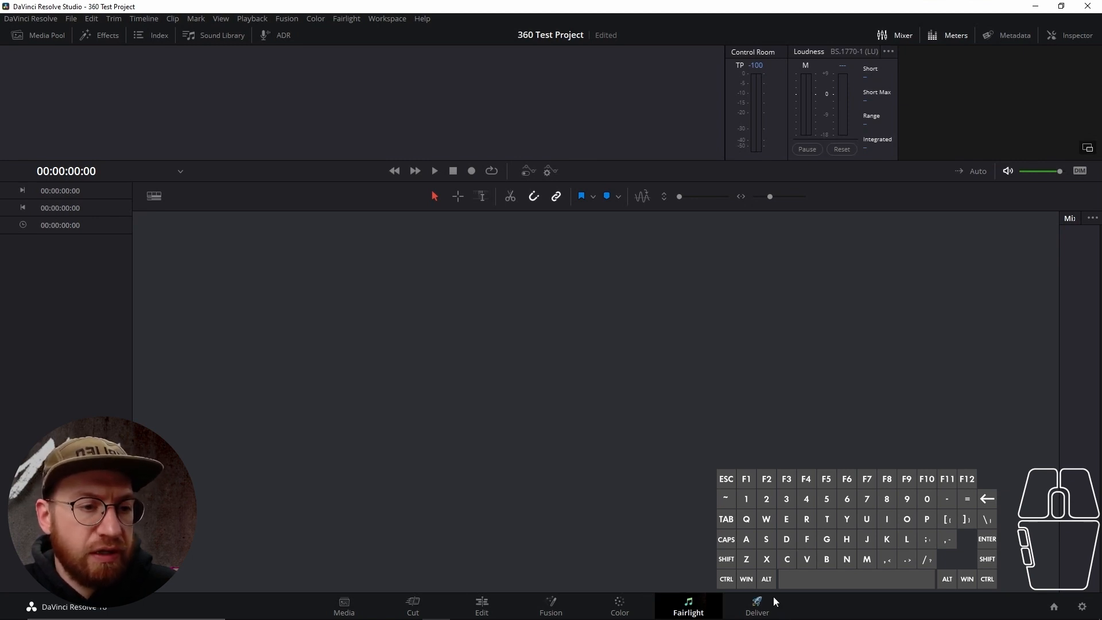
pyautogui.click(756, 606)
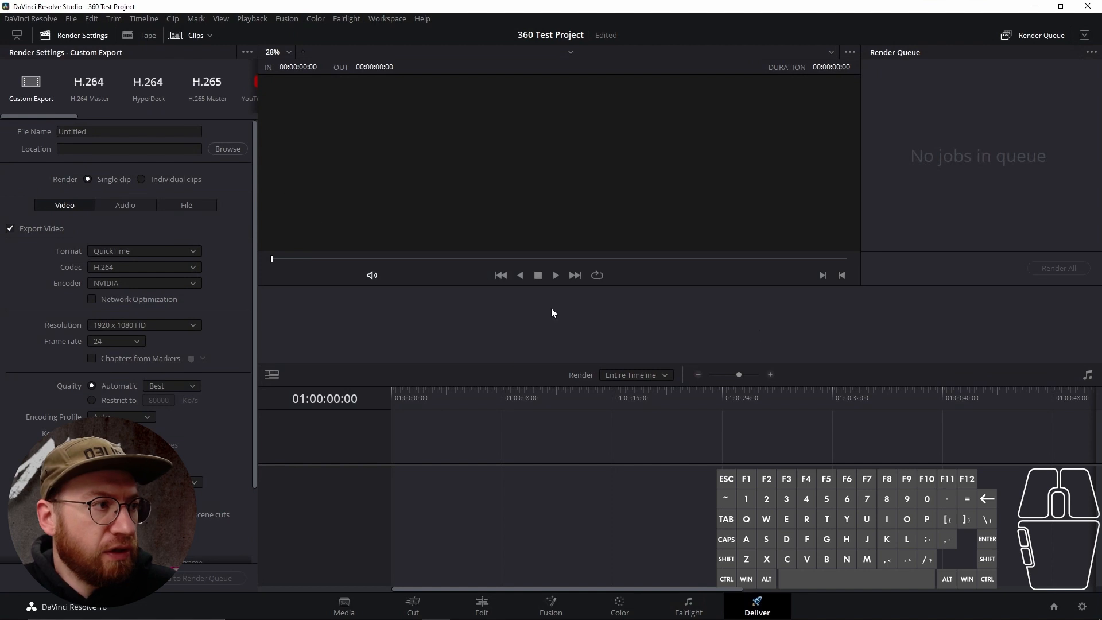
pyautogui.moveTo(807, 418)
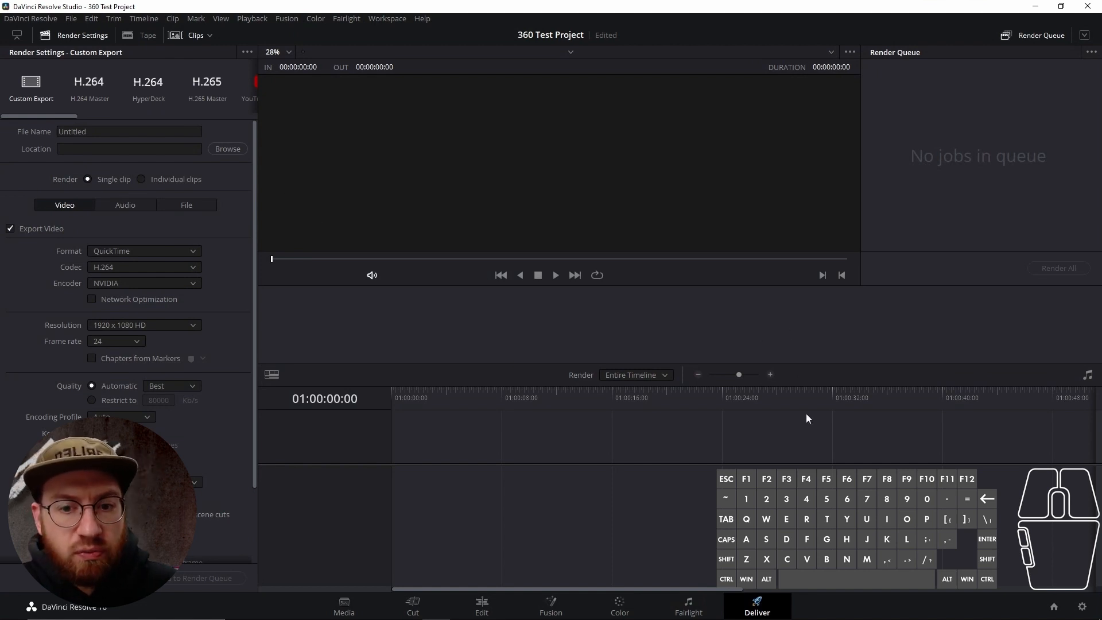
pyautogui.moveTo(968, 458)
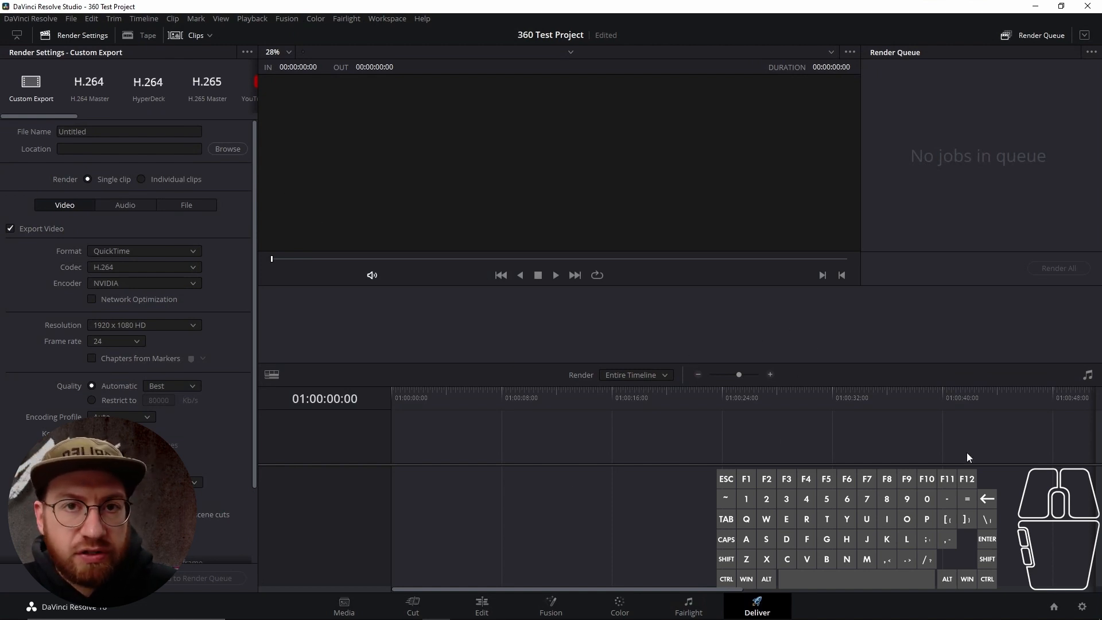